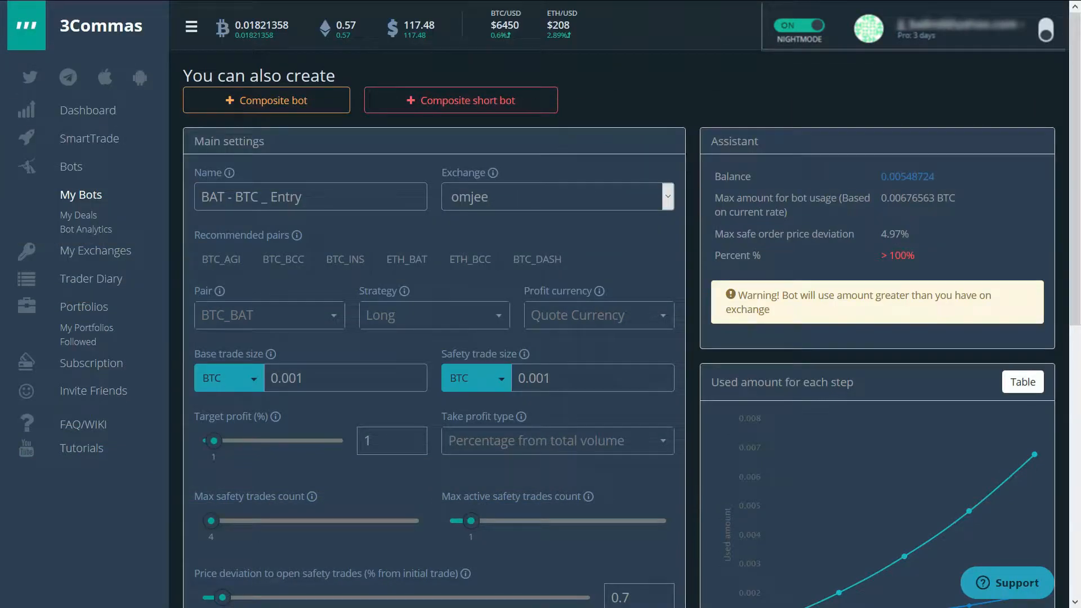
mouse_move(696, 270)
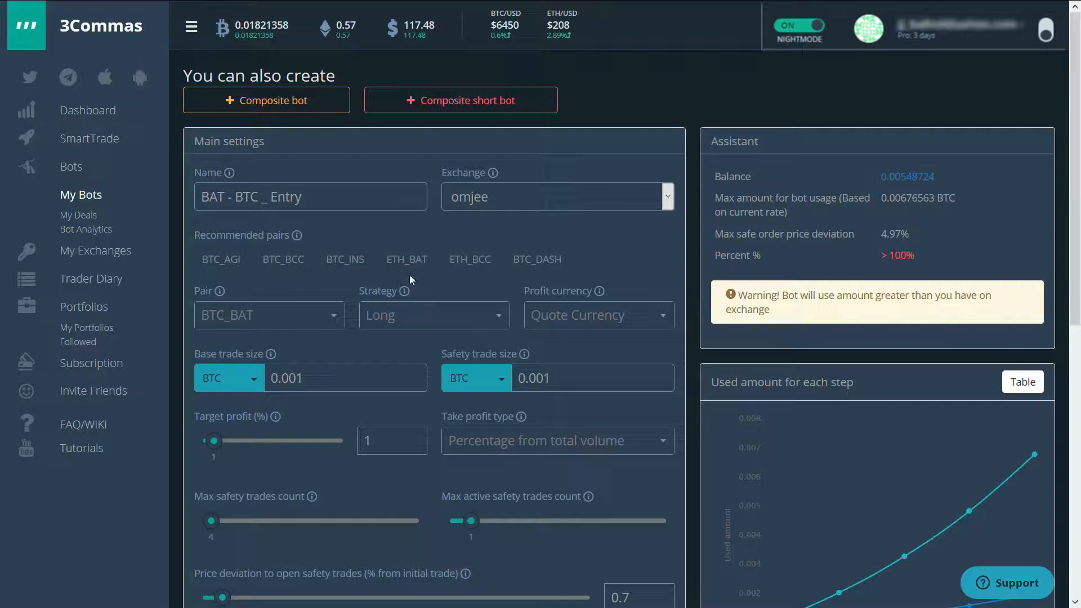
mouse_move(655, 297)
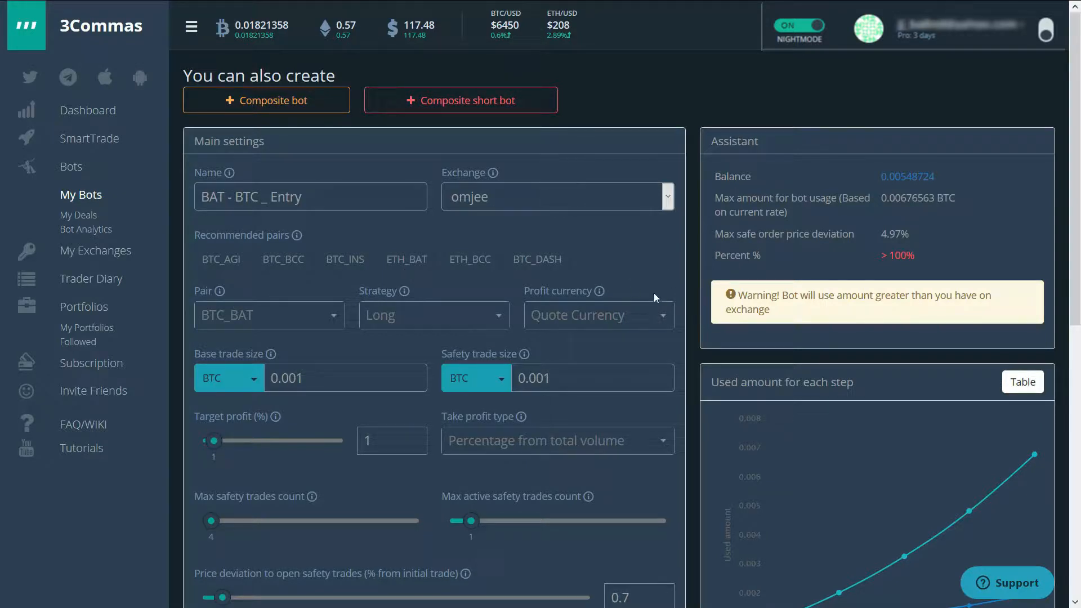
mouse_move(664, 307)
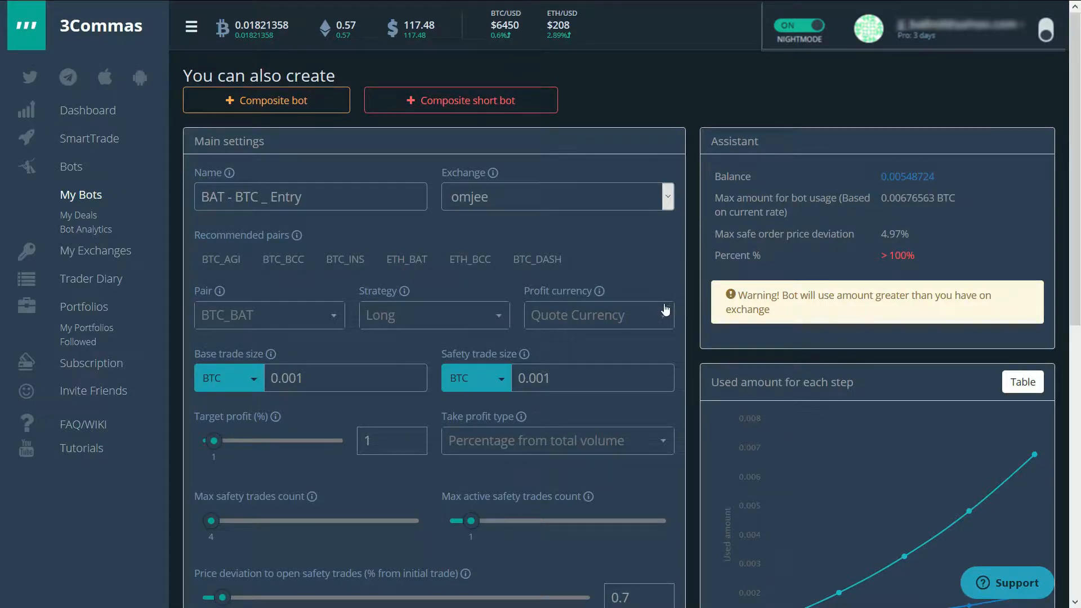
mouse_move(468, 321)
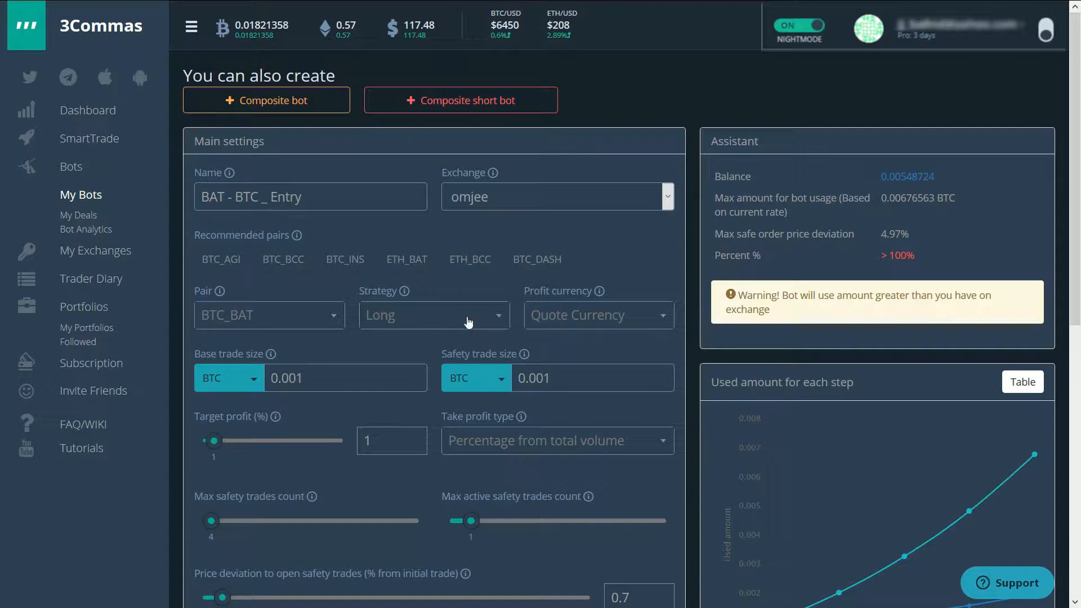
mouse_move(464, 320)
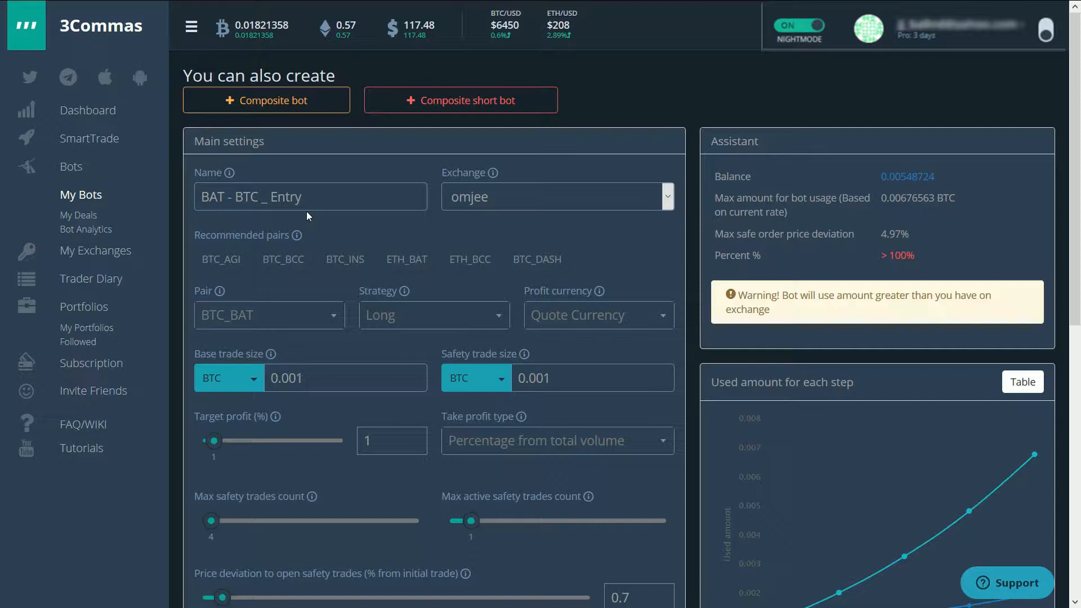
mouse_move(683, 265)
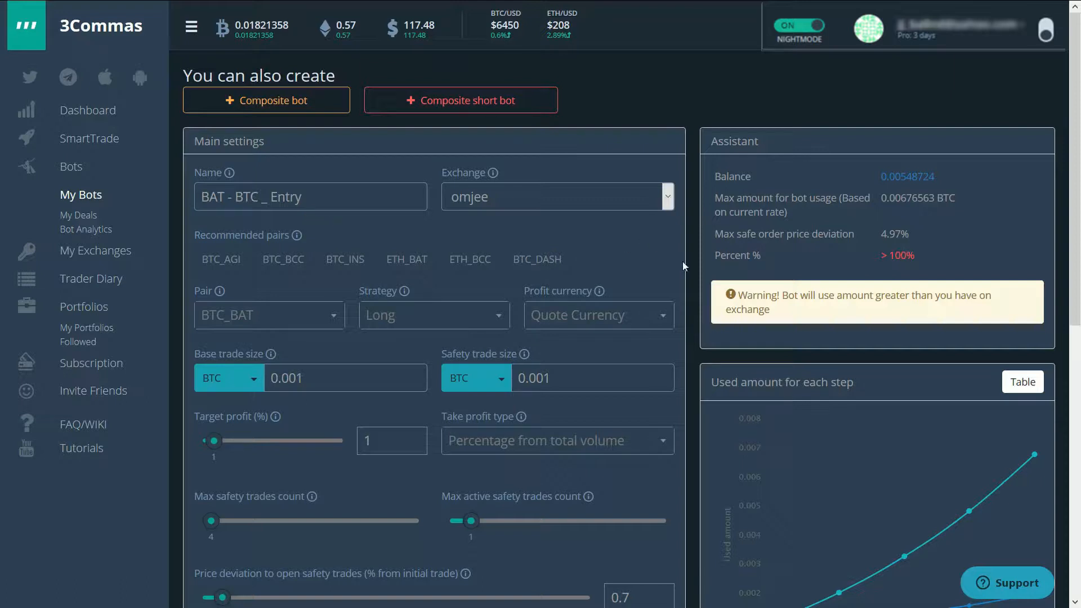
Drag the Target profit (%) slider up from 1% to 12%
scroll(down, 3)
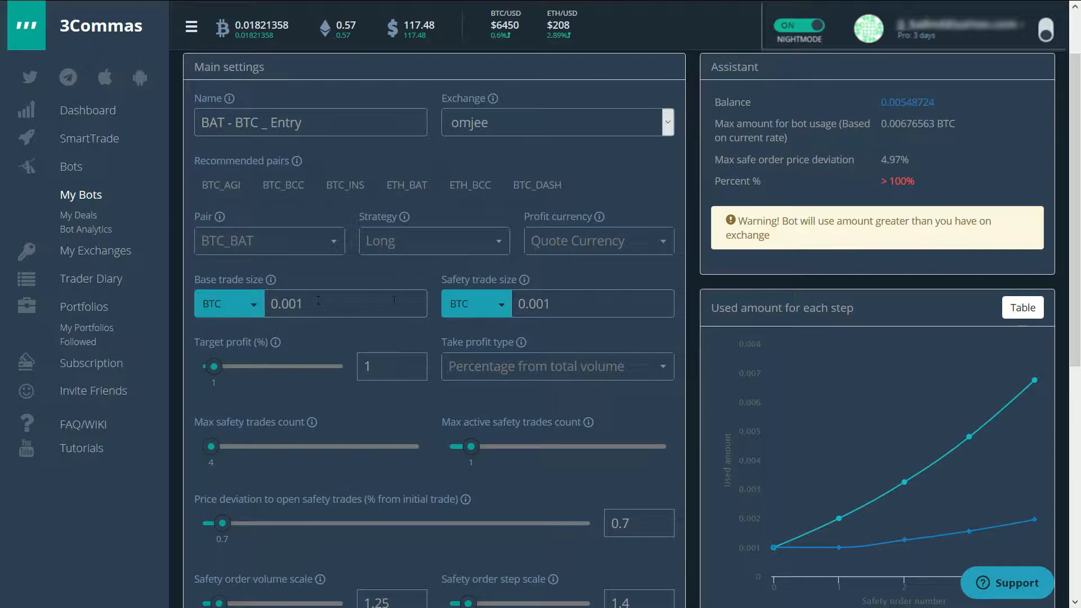
mouse_move(514, 283)
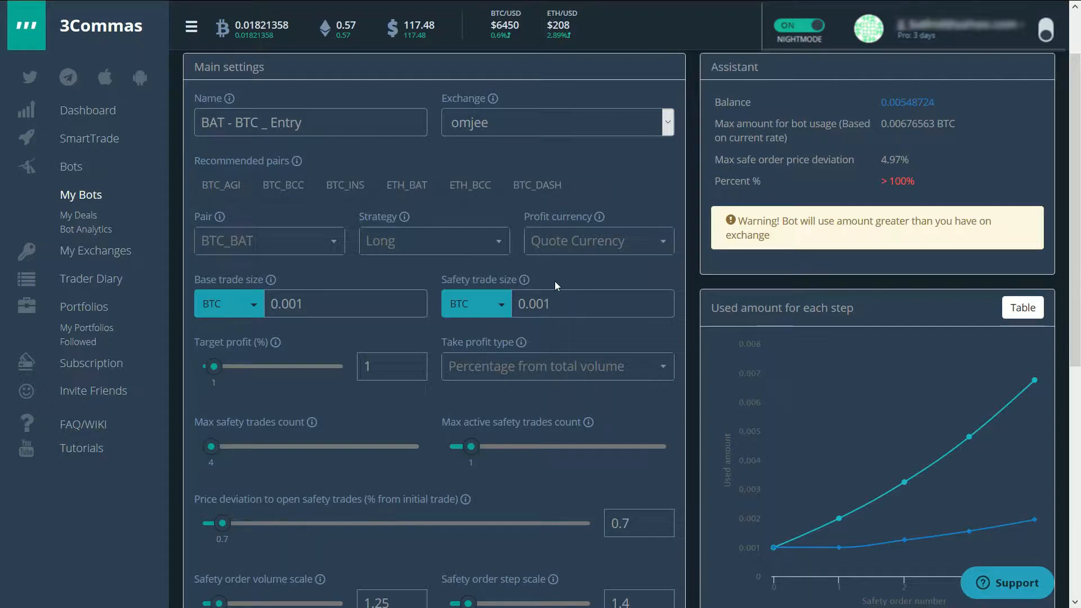
mouse_move(709, 326)
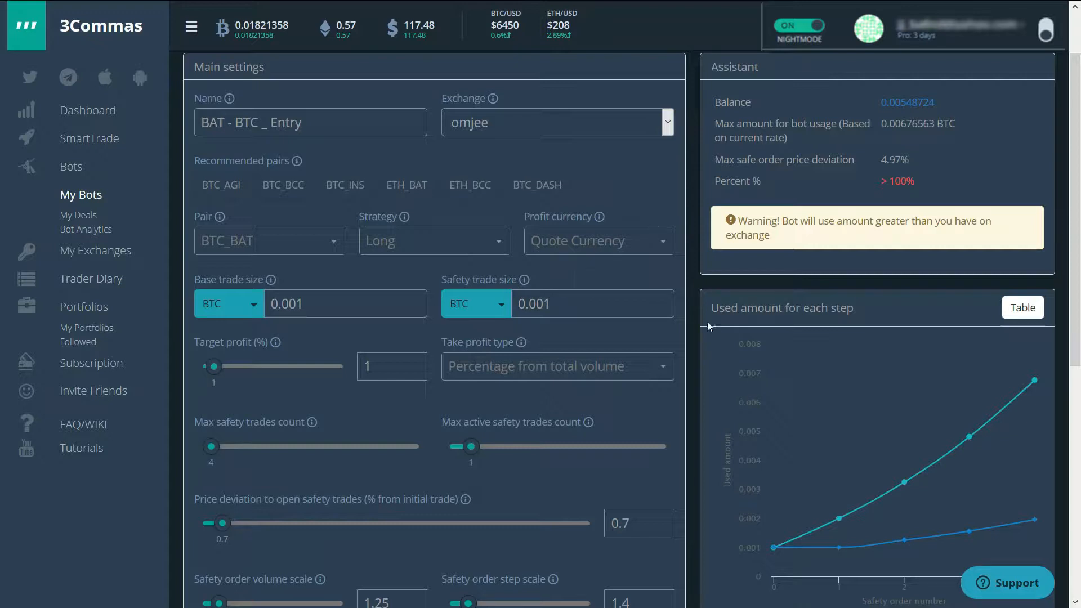
scroll(down, 3)
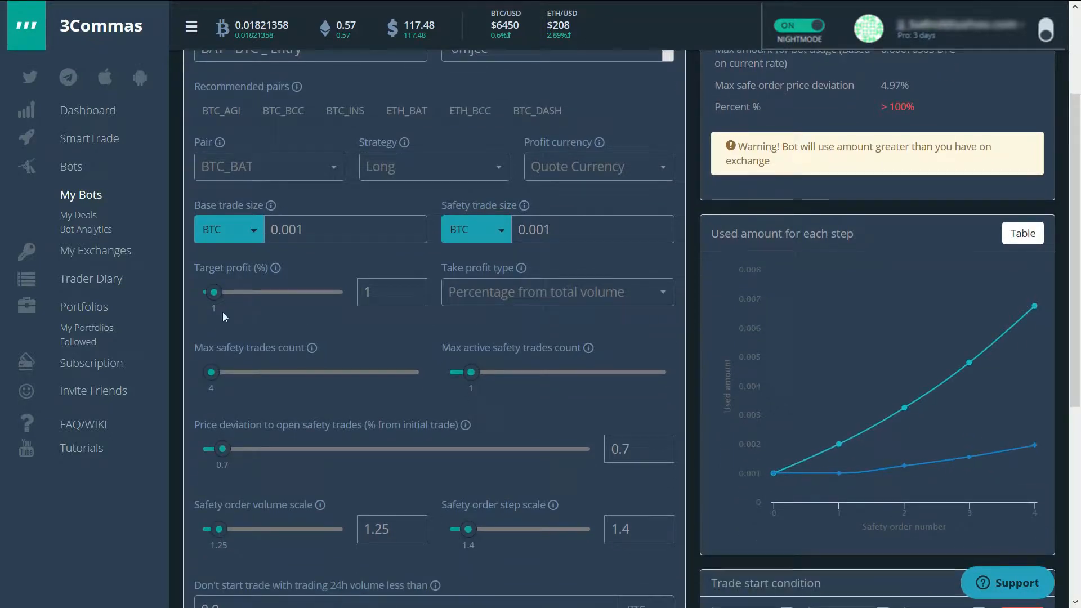
drag(212, 291, 274, 291)
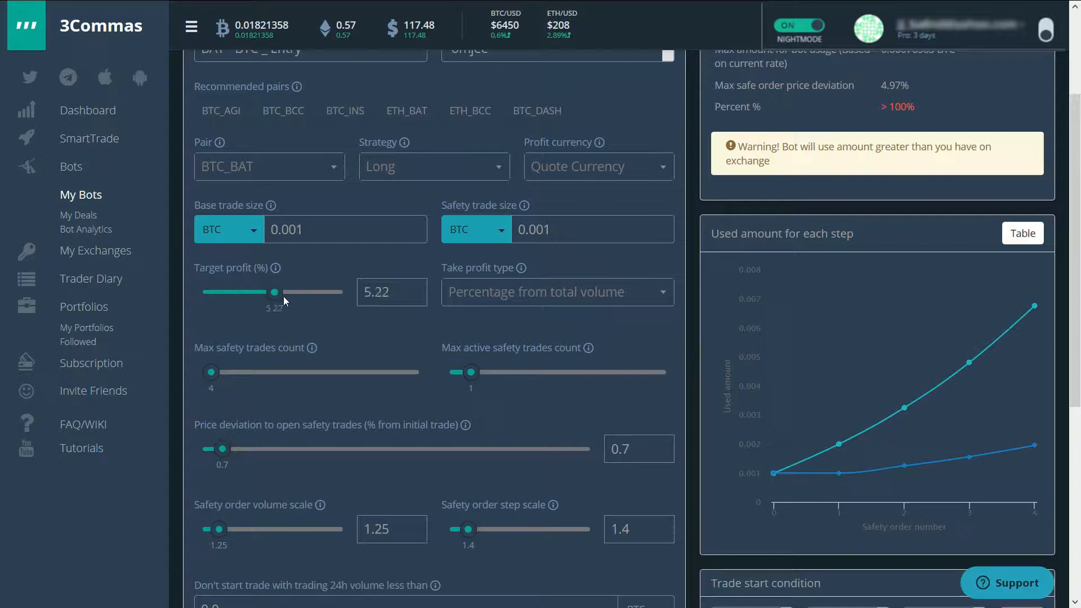
drag(273, 291, 343, 291)
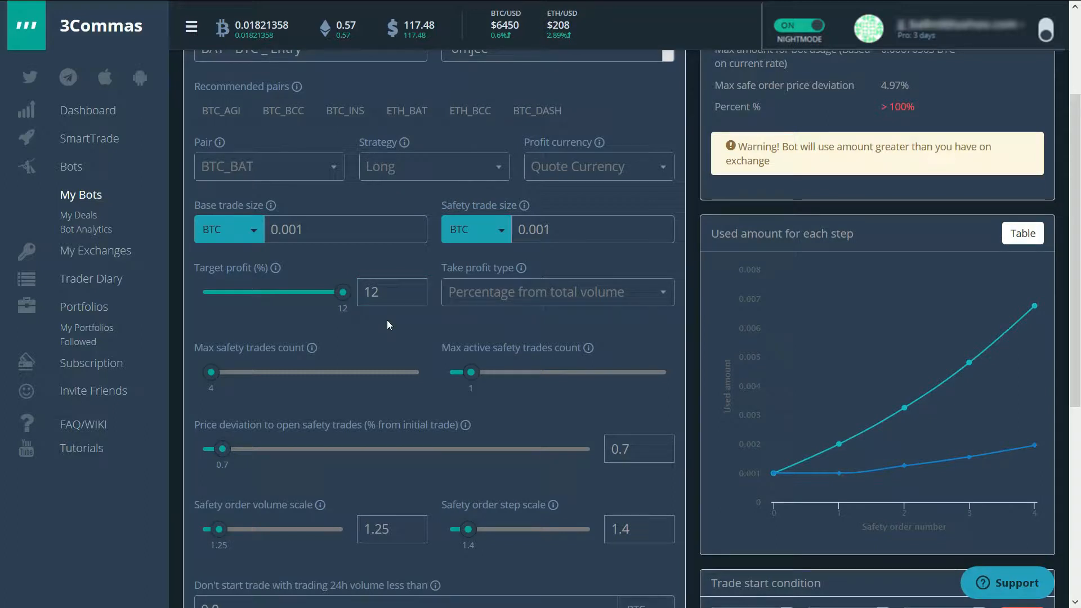
mouse_move(496, 295)
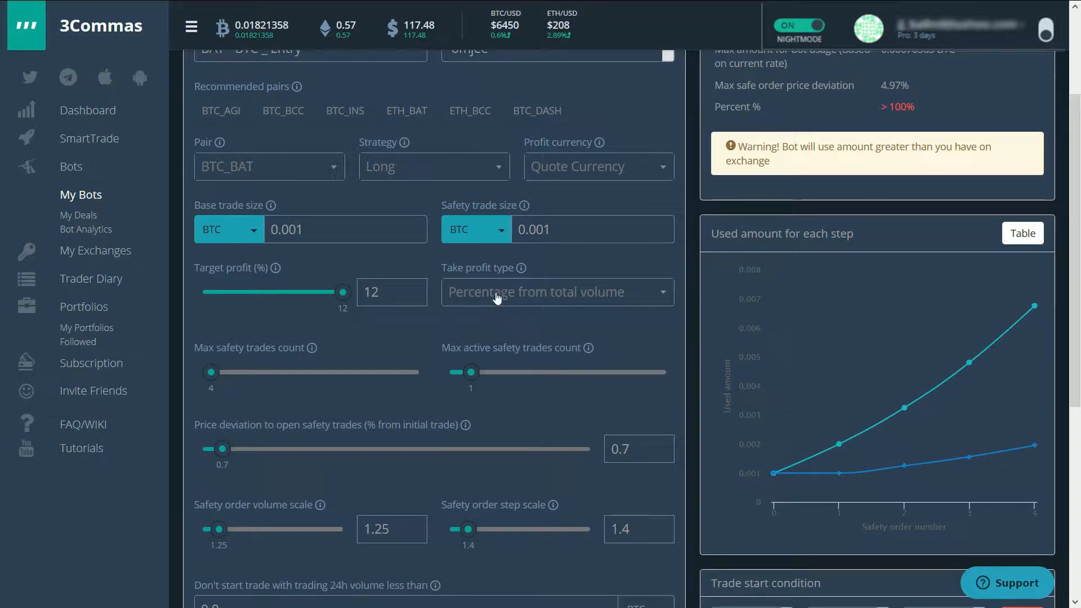
mouse_move(534, 296)
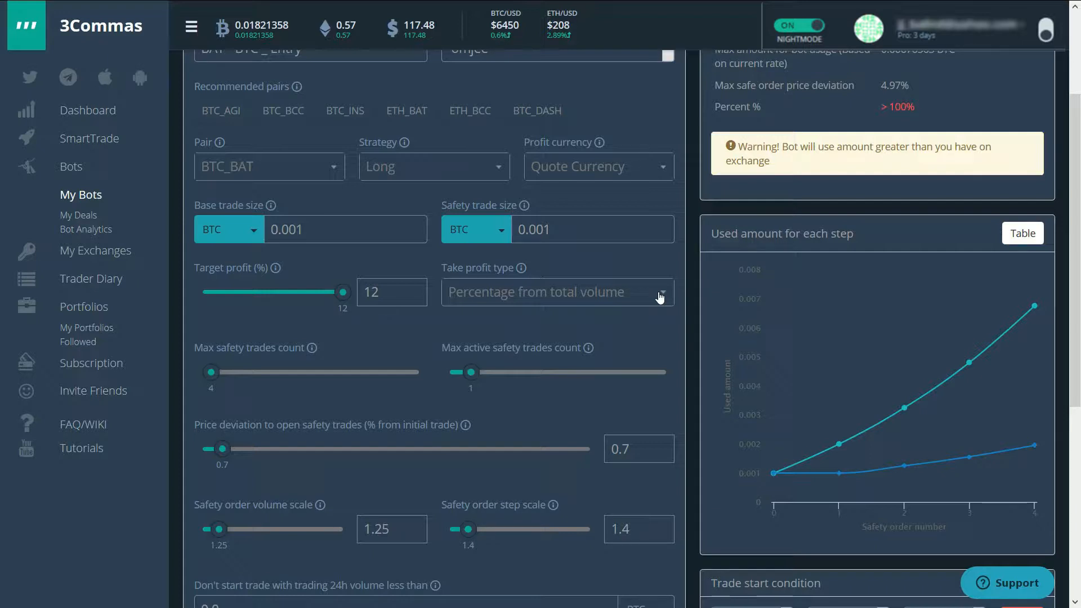
mouse_move(627, 290)
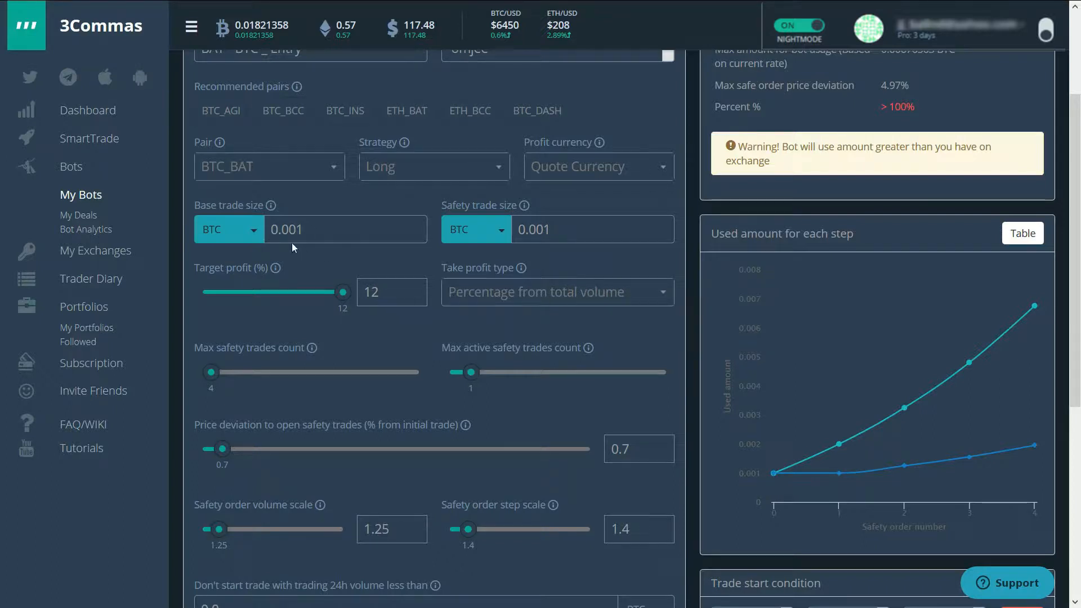
mouse_move(359, 424)
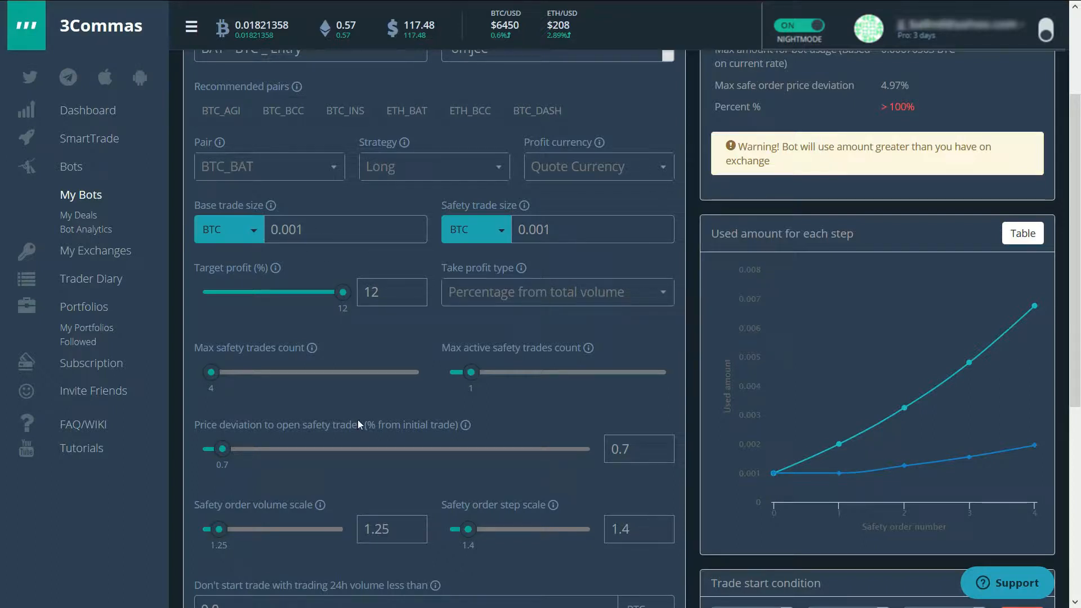
mouse_move(502, 322)
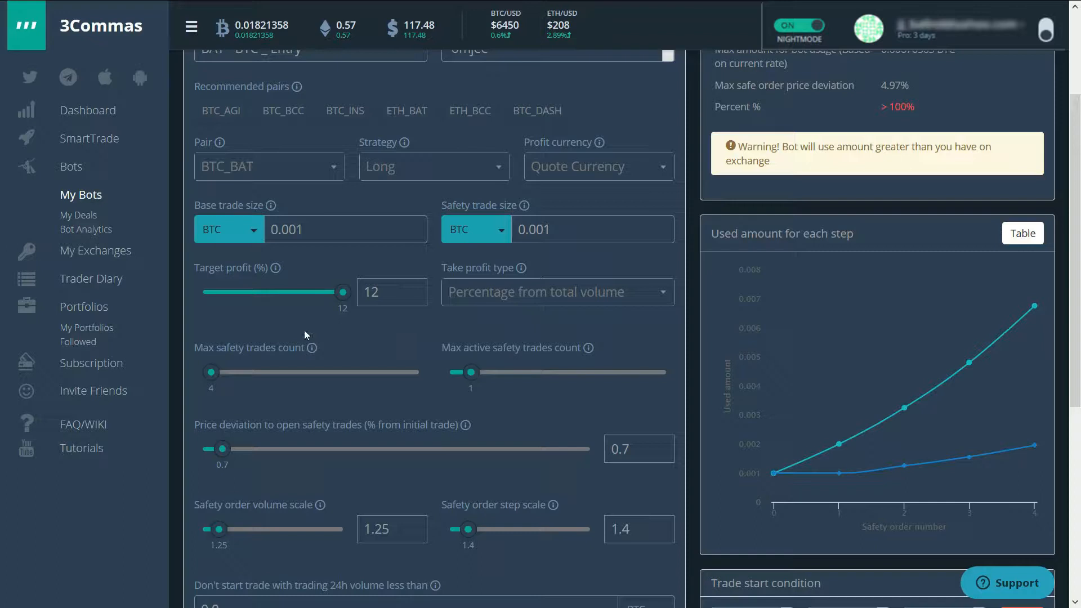
mouse_move(290, 360)
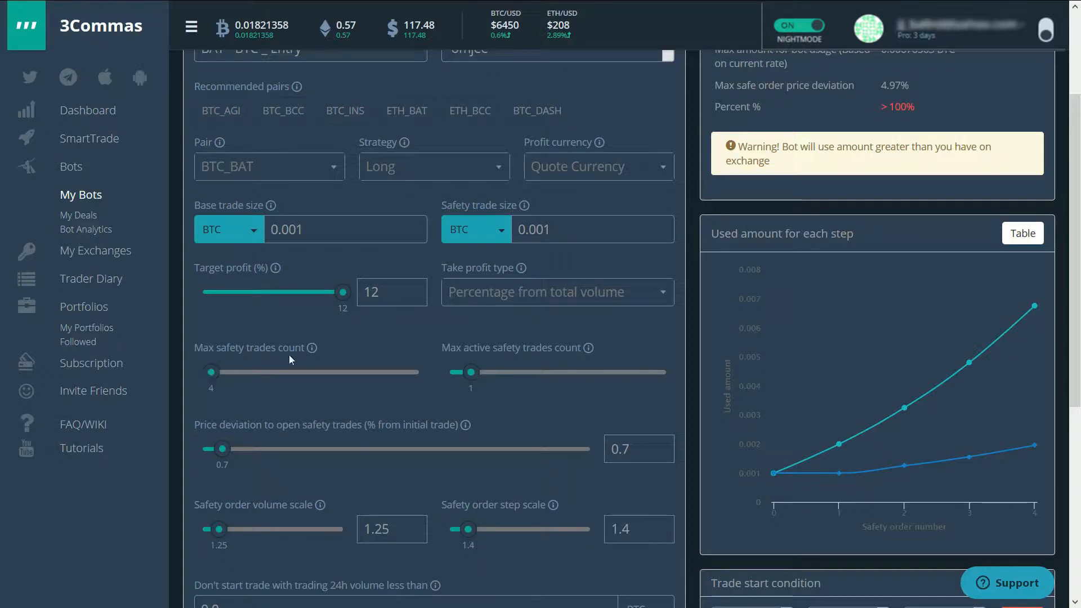
mouse_move(212, 379)
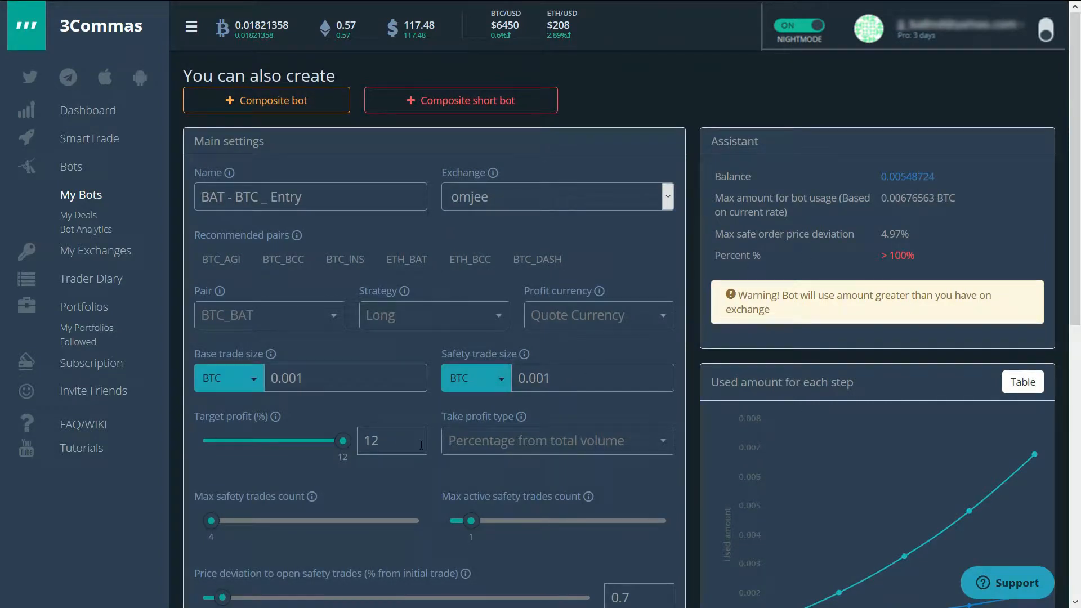
scroll(down, 3)
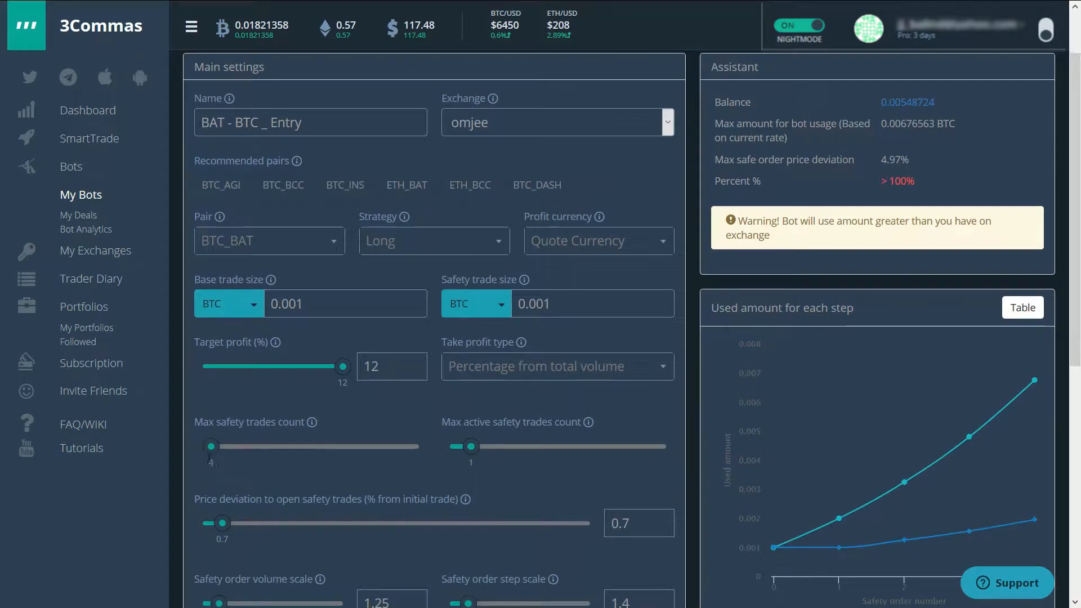
mouse_move(349, 459)
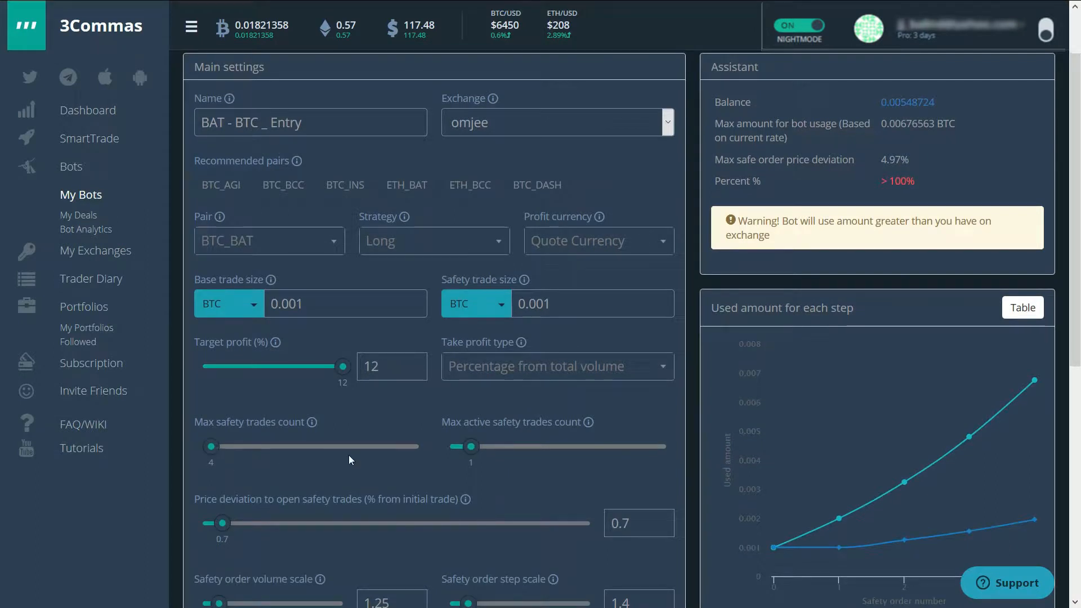
scroll(down, 3)
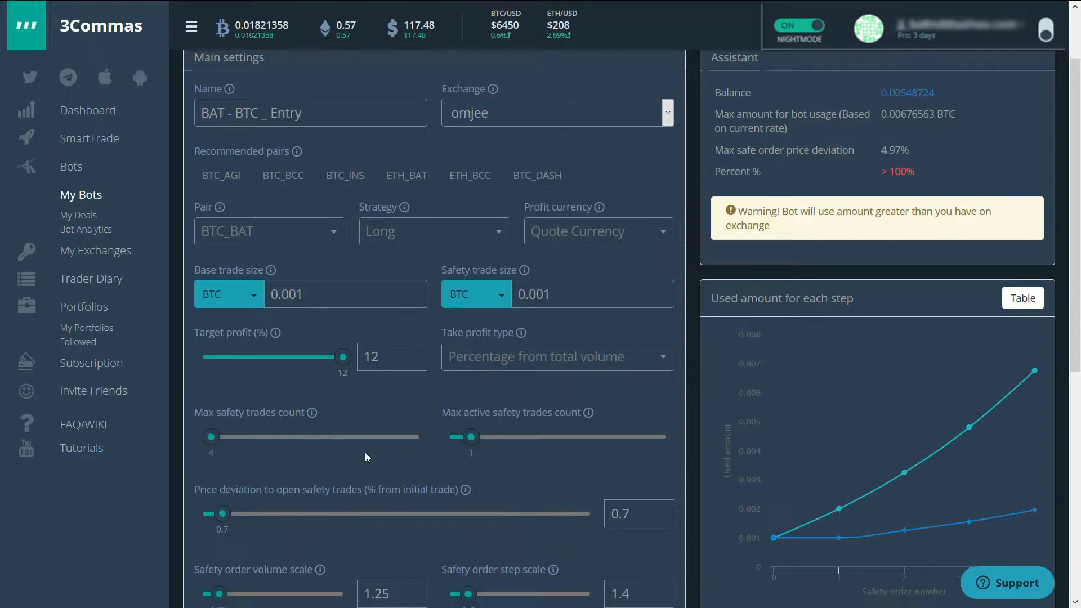
scroll(down, 3)
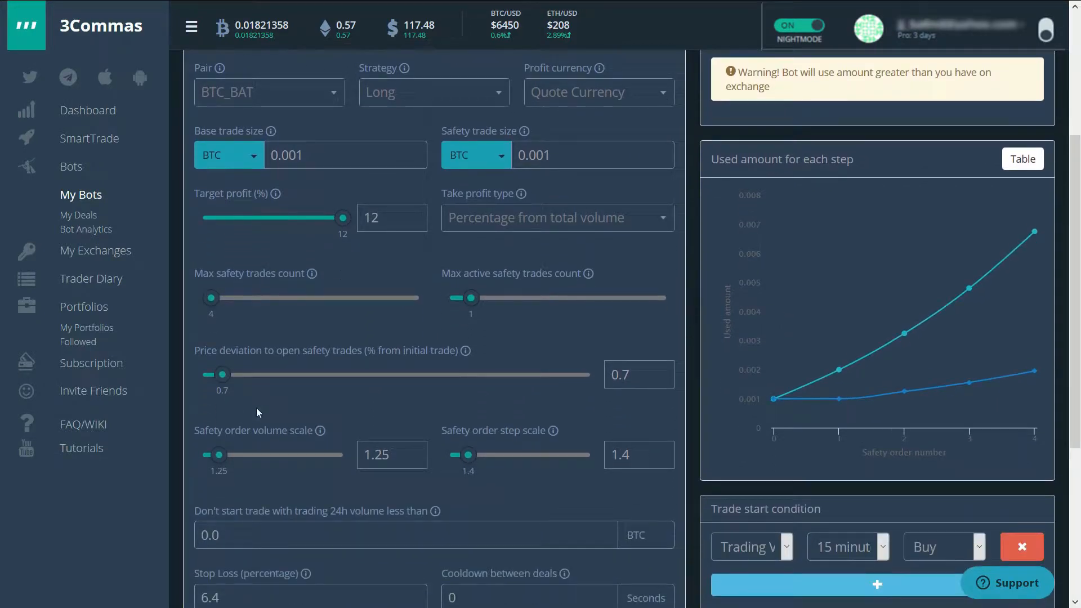
mouse_move(287, 433)
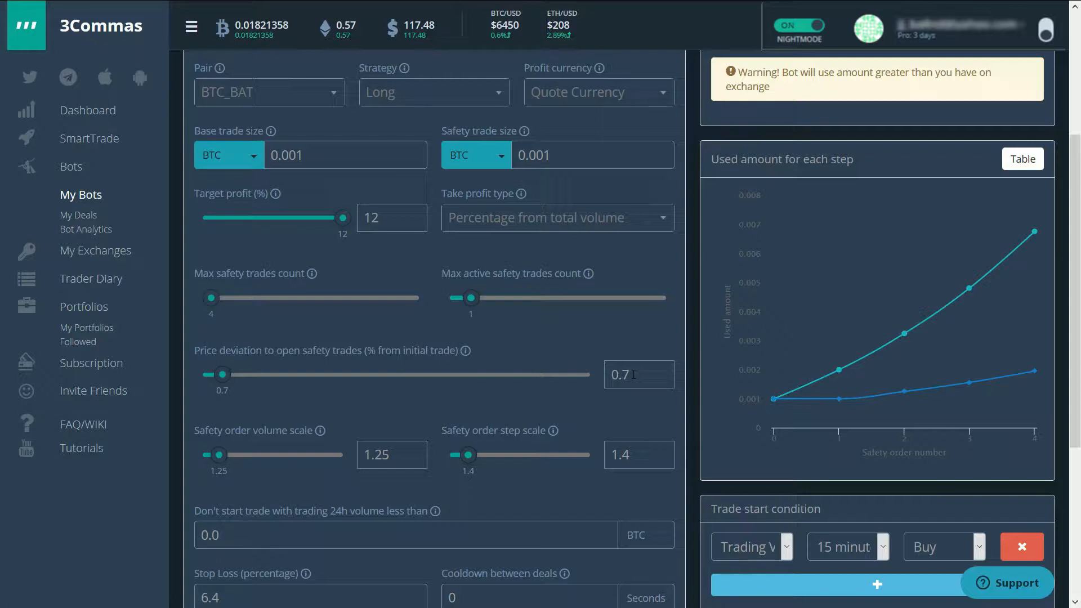
scroll(down, 3)
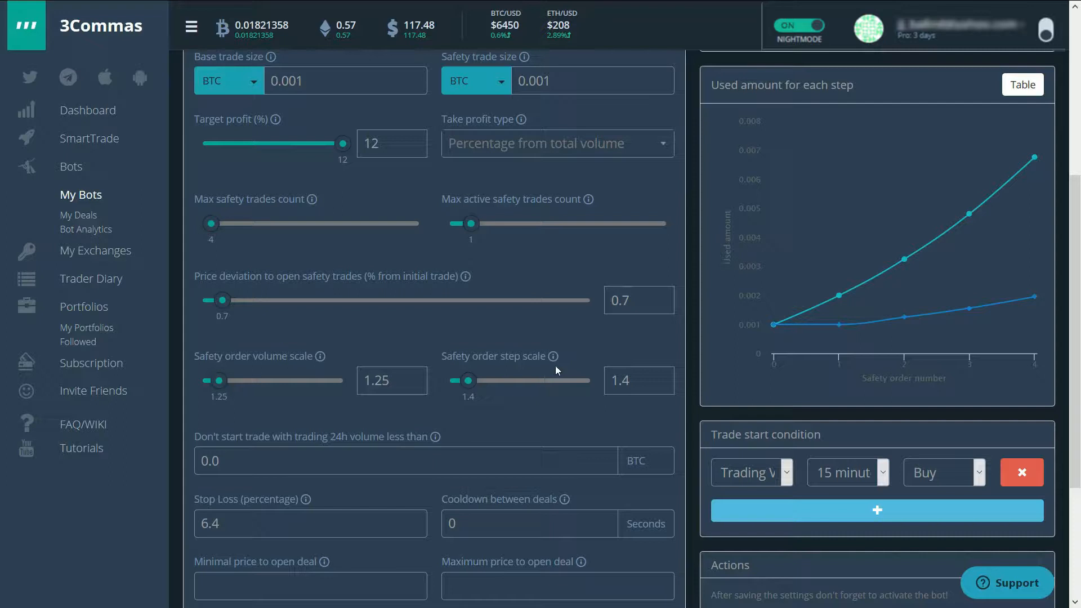
mouse_move(554, 367)
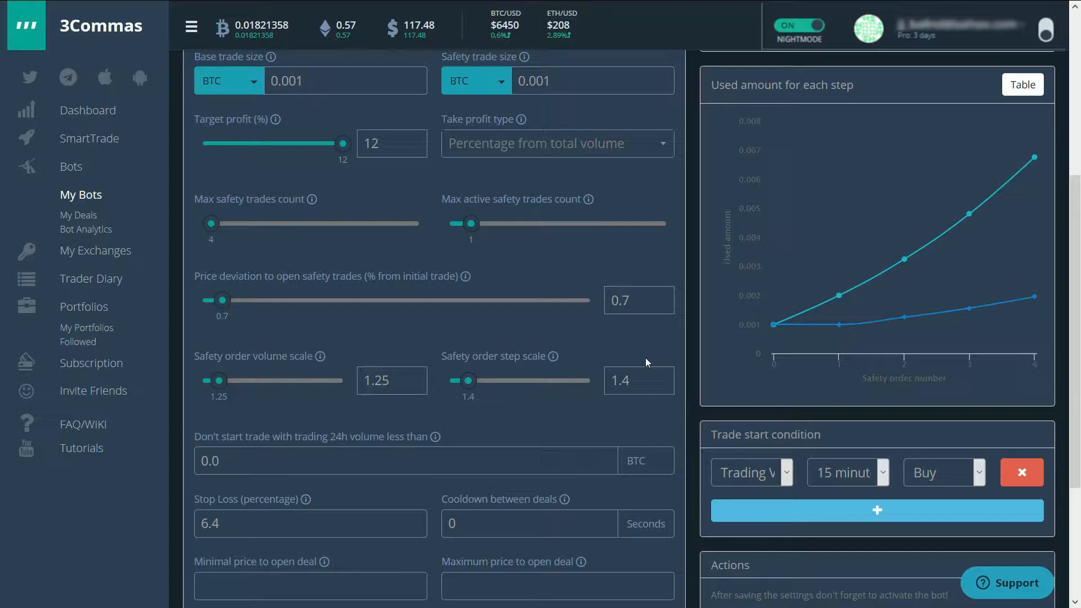
mouse_move(570, 426)
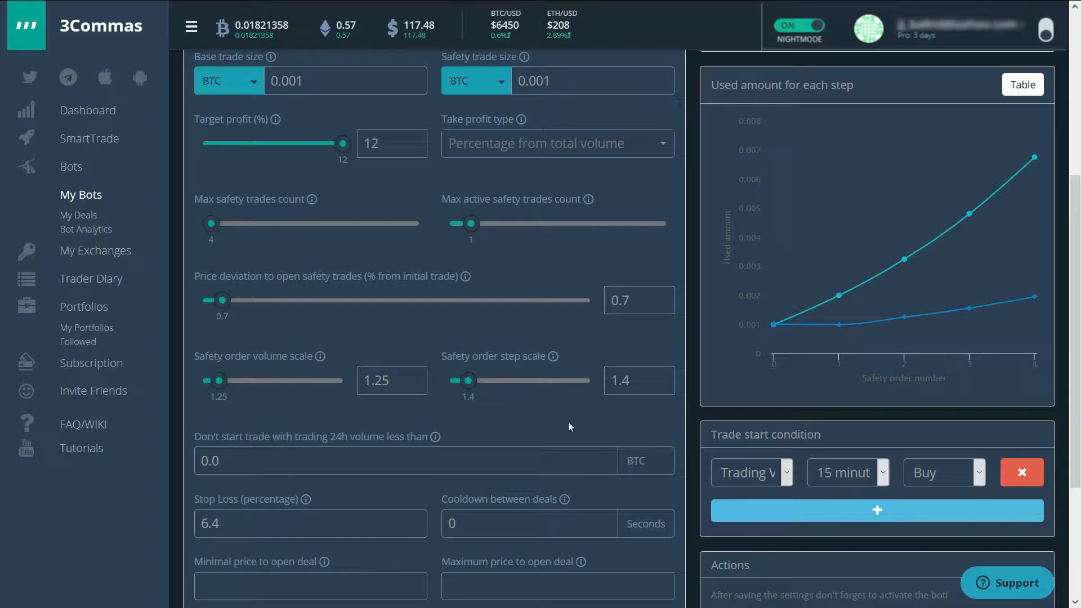
mouse_move(320, 432)
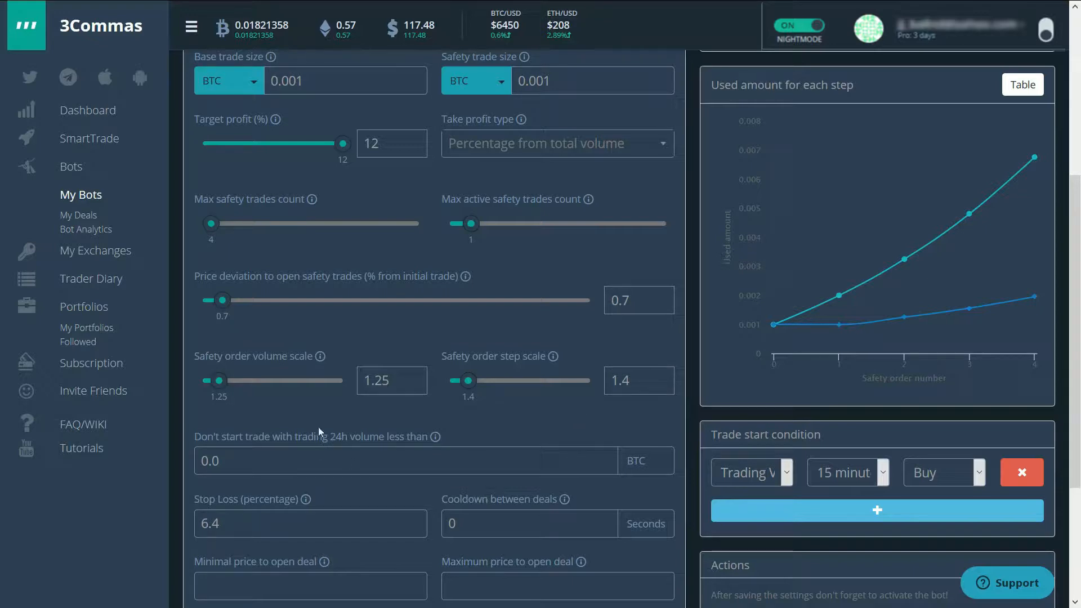
scroll(down, 3)
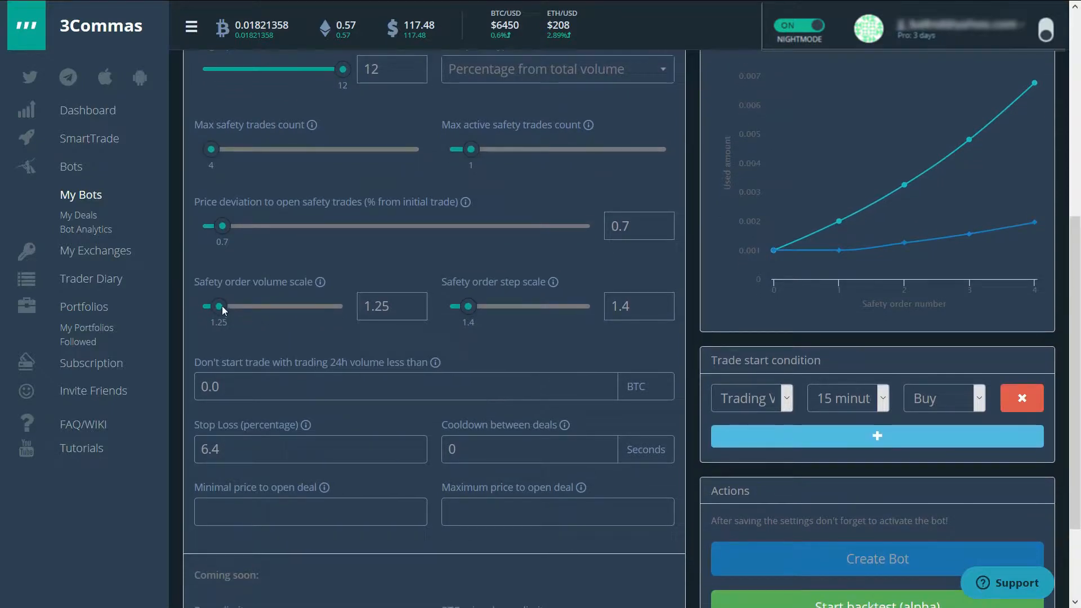
mouse_move(272, 287)
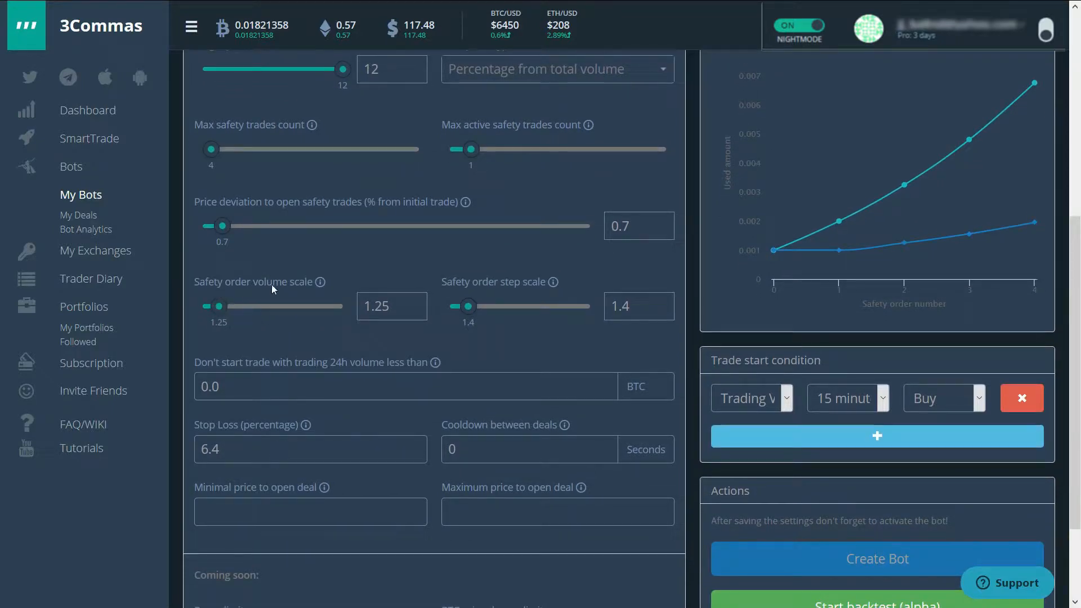
mouse_move(243, 328)
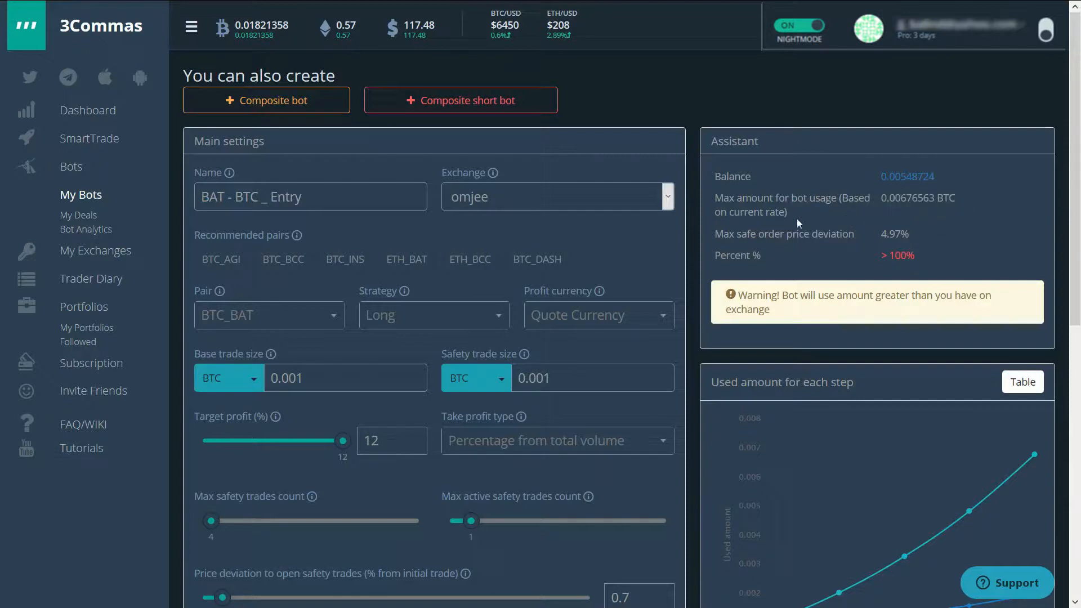
scroll(down, 3)
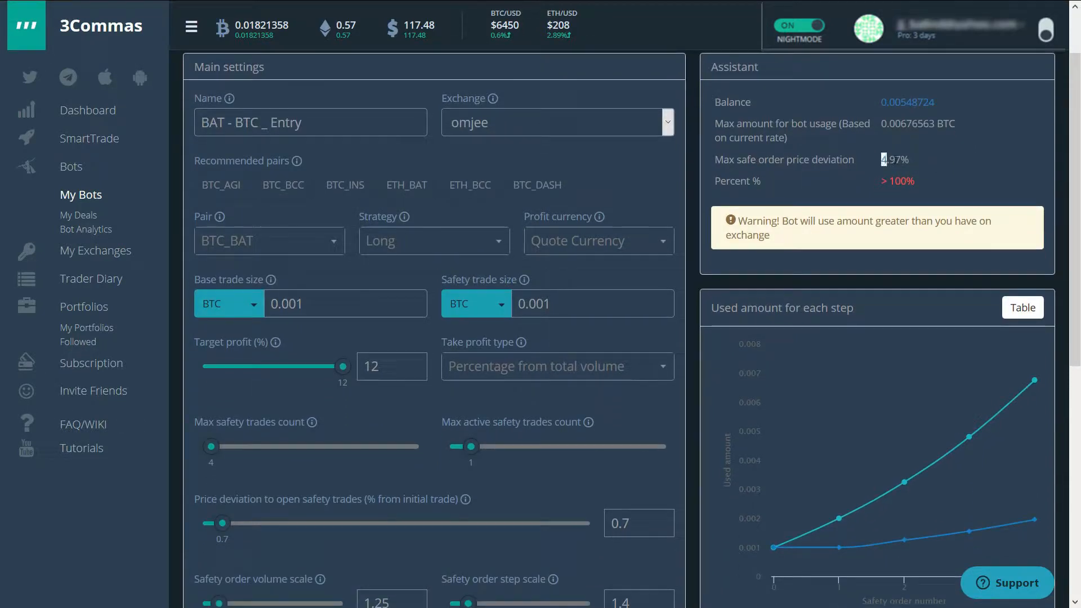
double_click(894, 159)
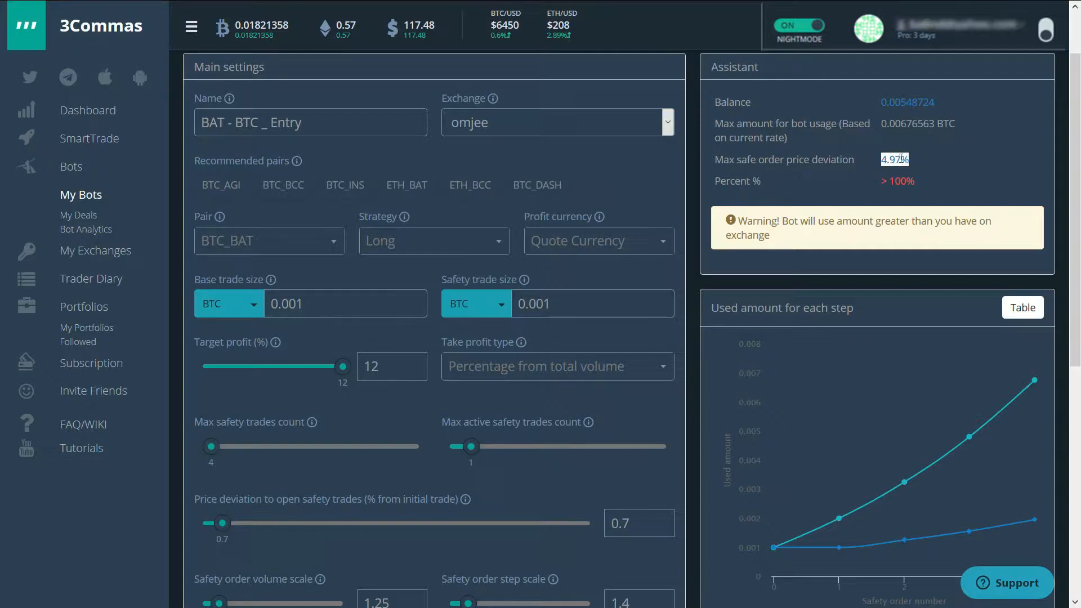
mouse_move(815, 189)
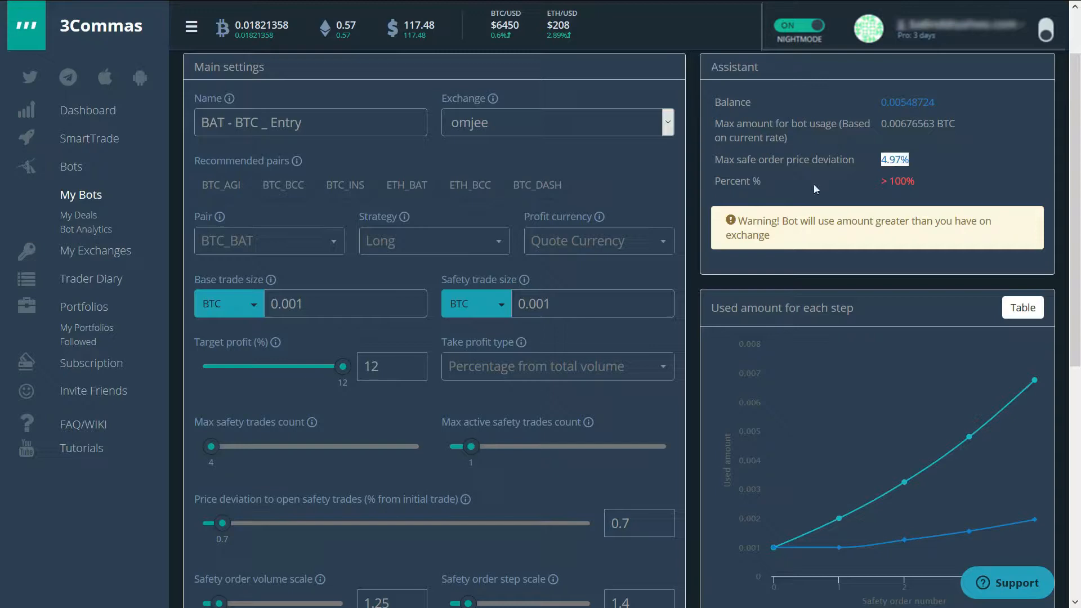
scroll(down, 3)
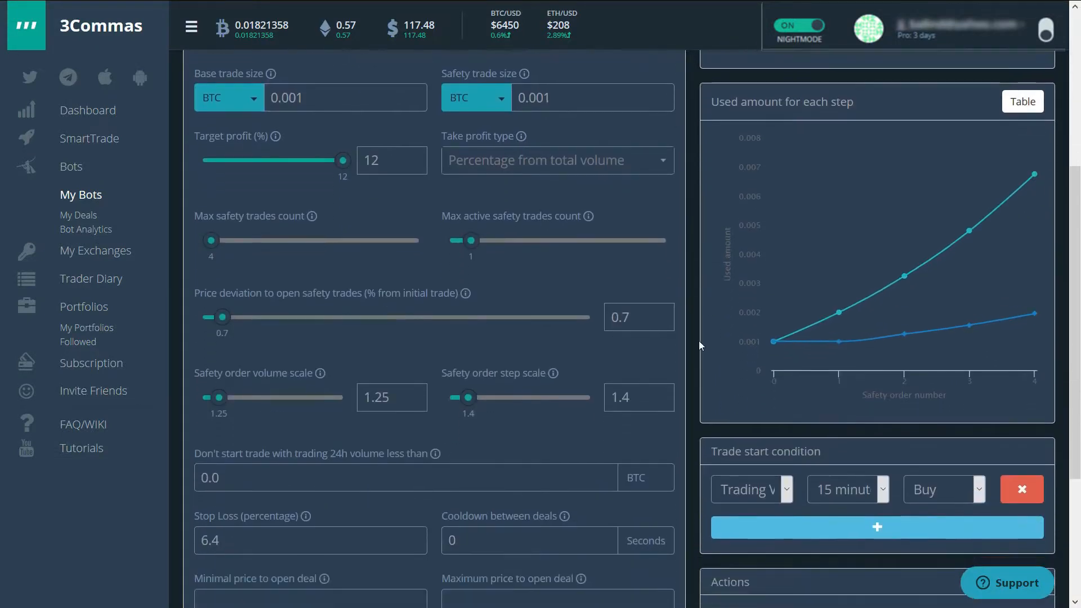
scroll(down, 3)
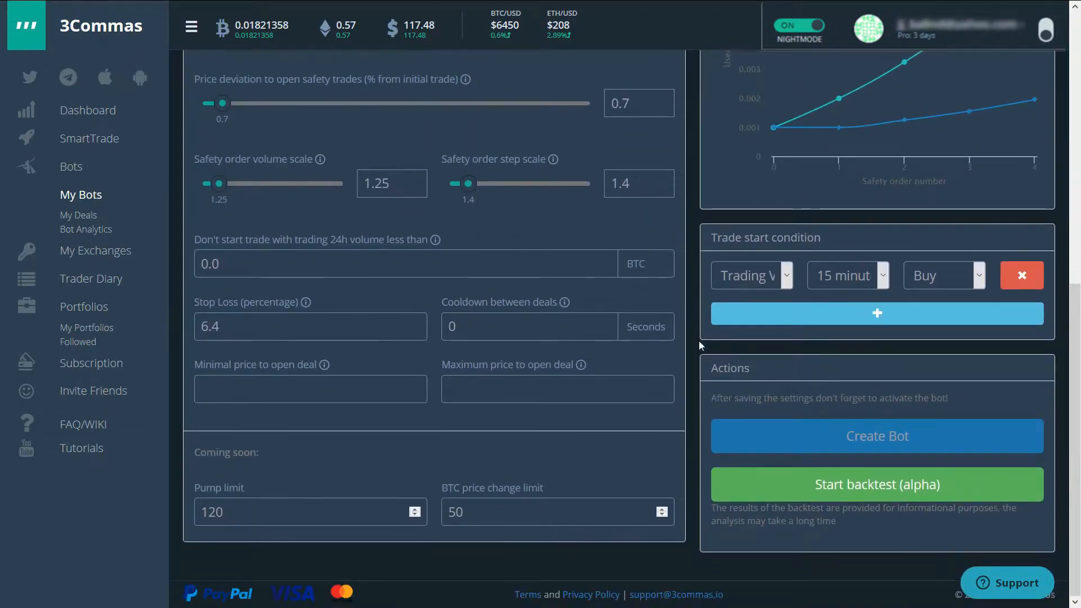
click(311, 326)
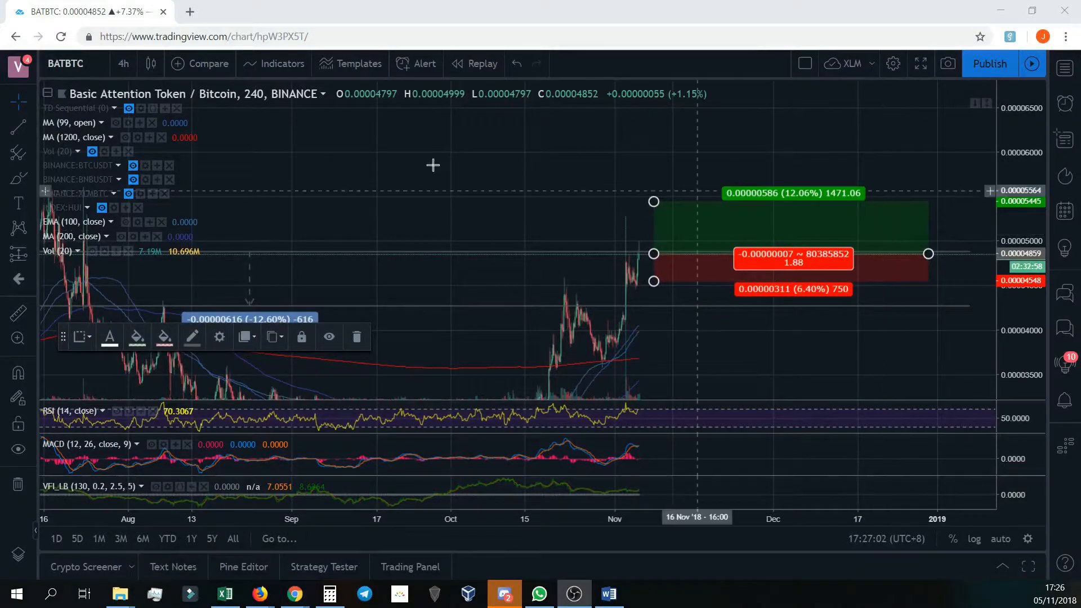
mouse_move(702, 261)
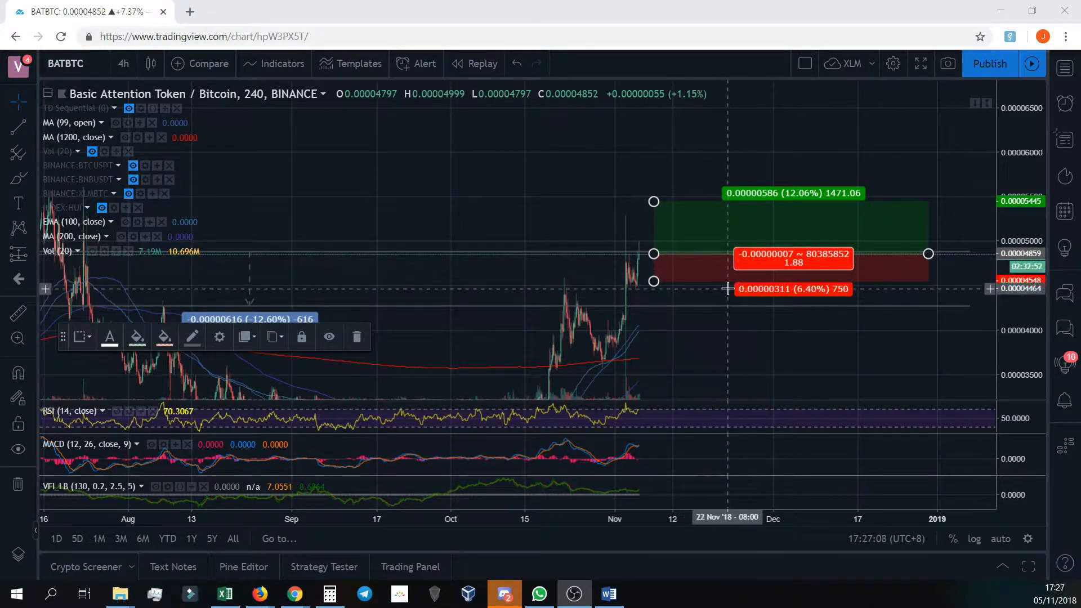
mouse_move(805, 293)
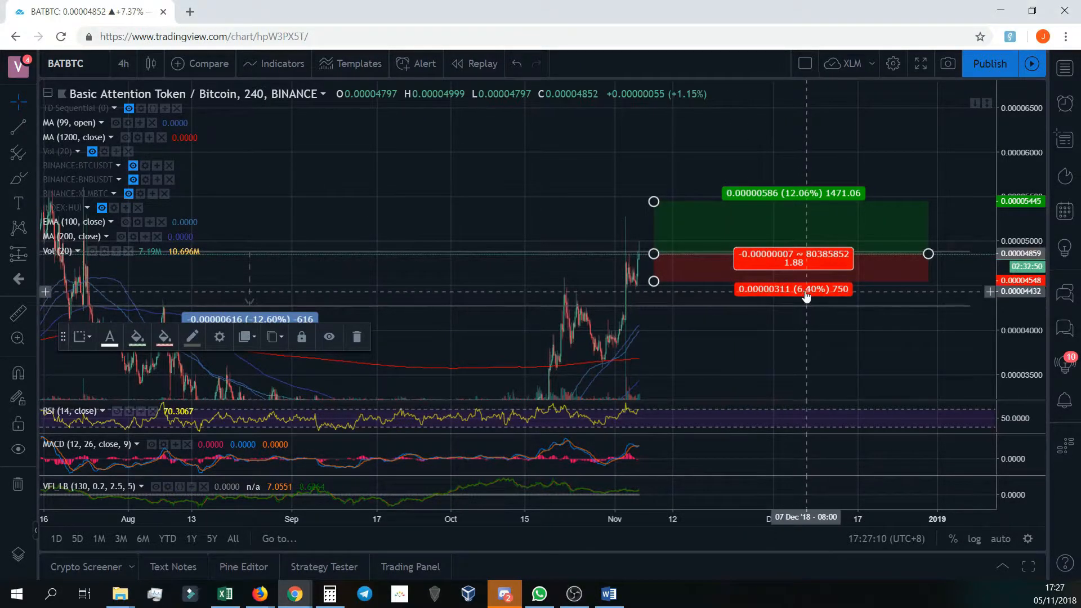
mouse_move(812, 296)
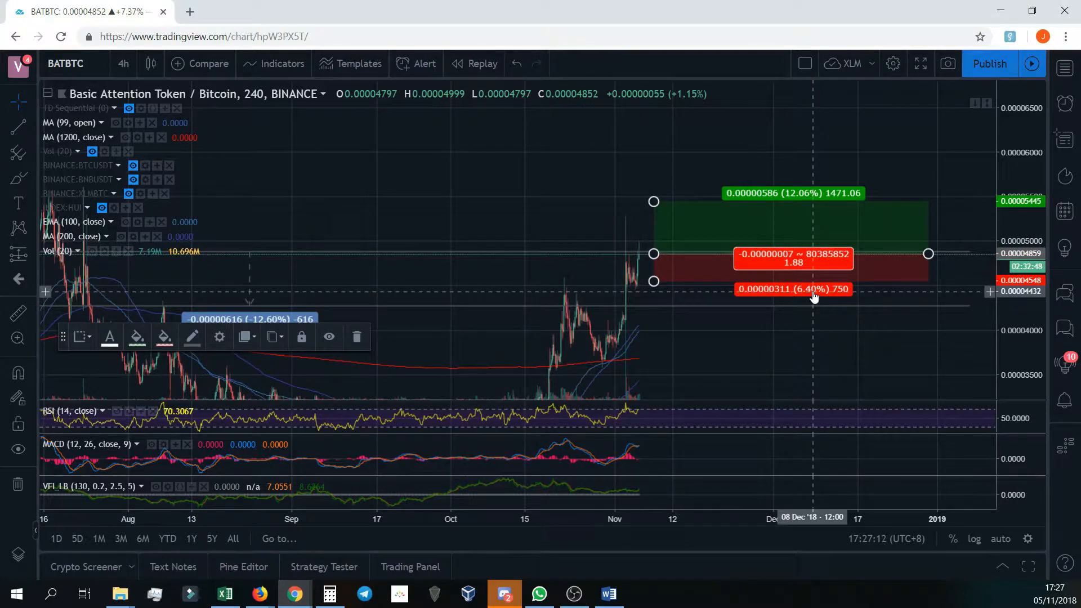
mouse_move(788, 197)
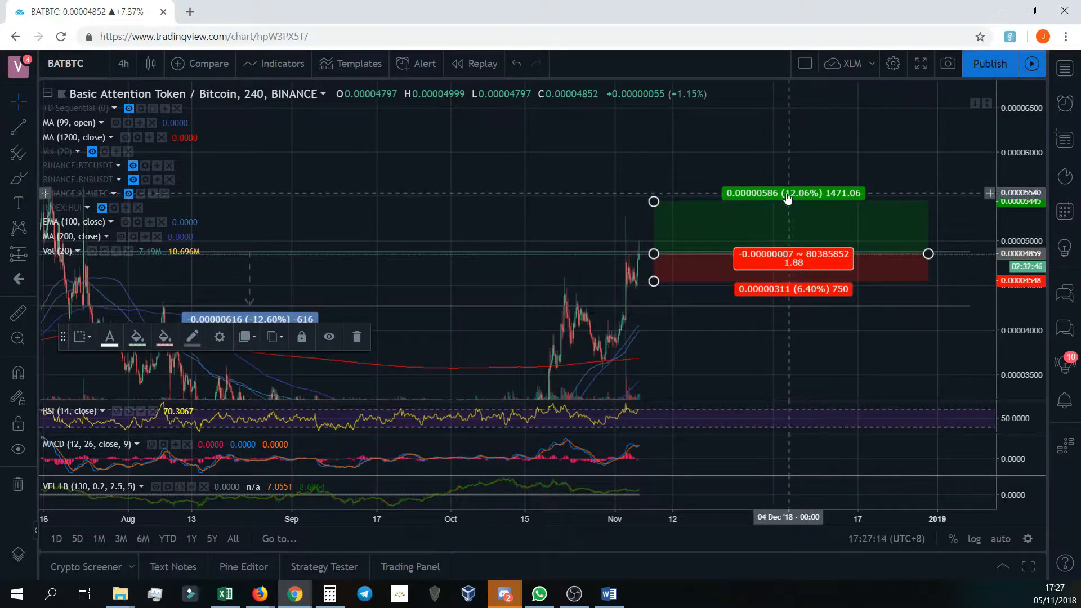
mouse_move(808, 200)
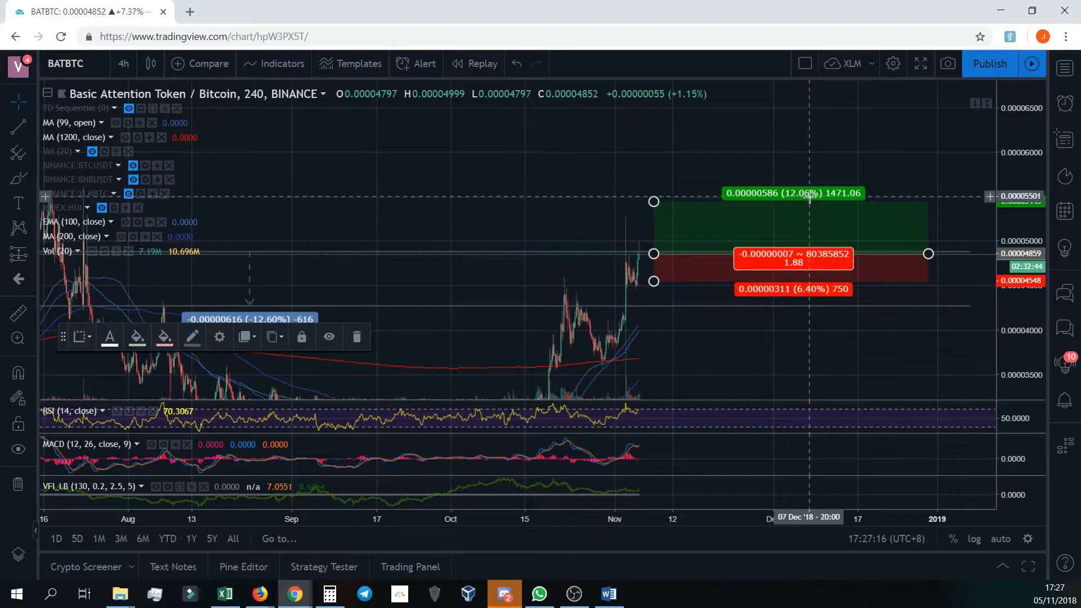
mouse_move(822, 224)
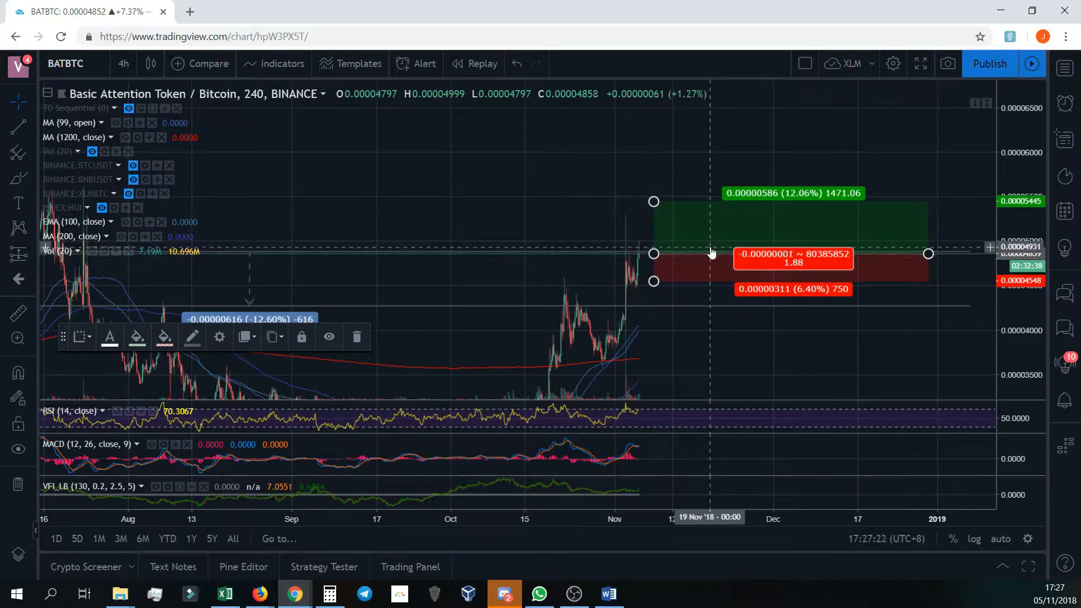
mouse_move(822, 350)
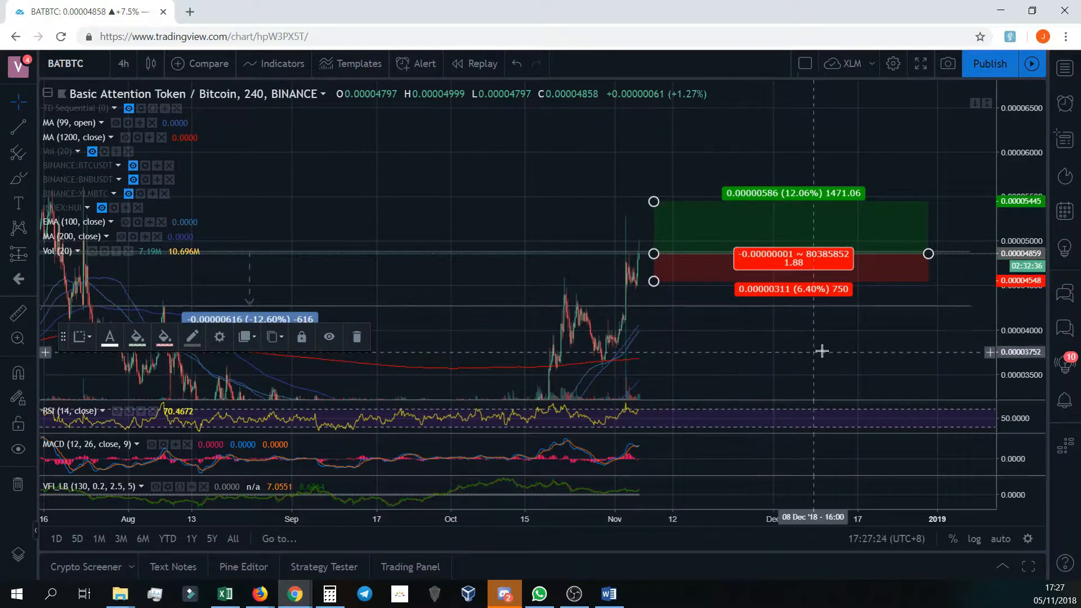
mouse_move(966, 223)
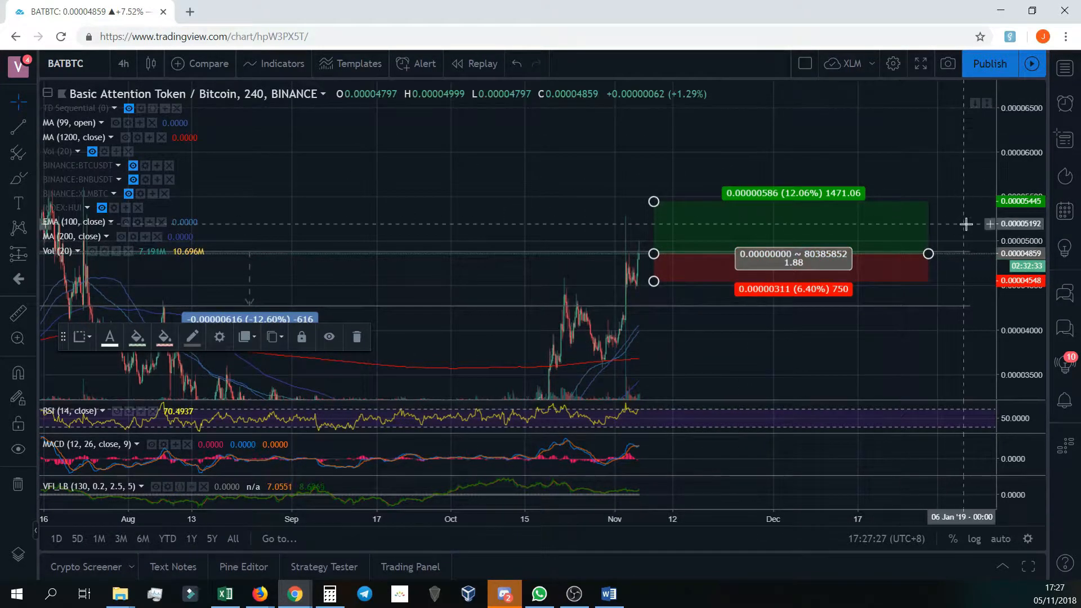
mouse_move(979, 122)
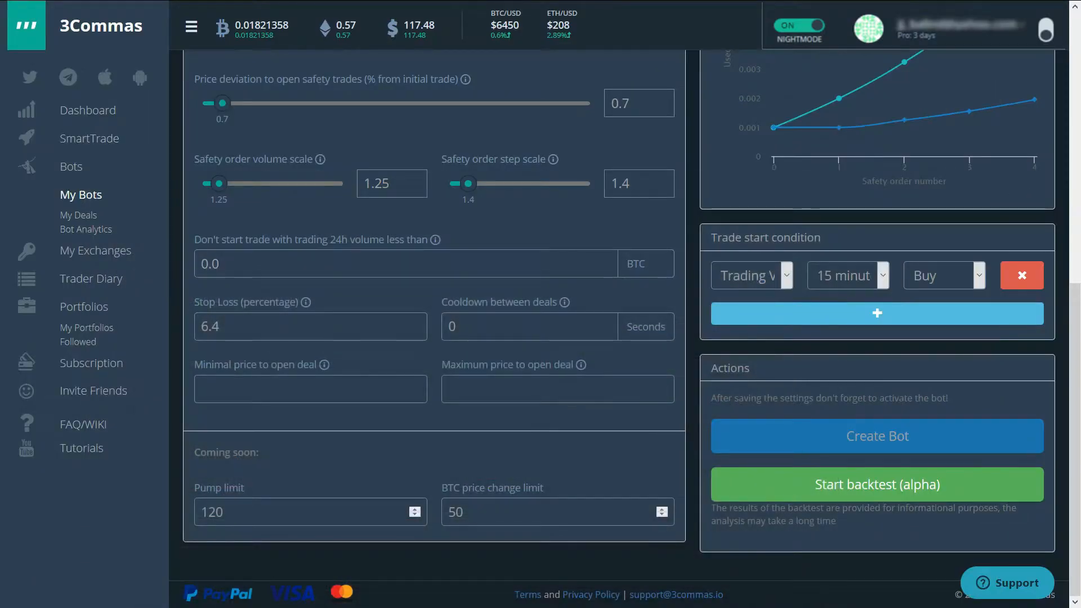
Set the trade start condition to 'Trading View custom signal (beta)' and review the form
click(751, 275)
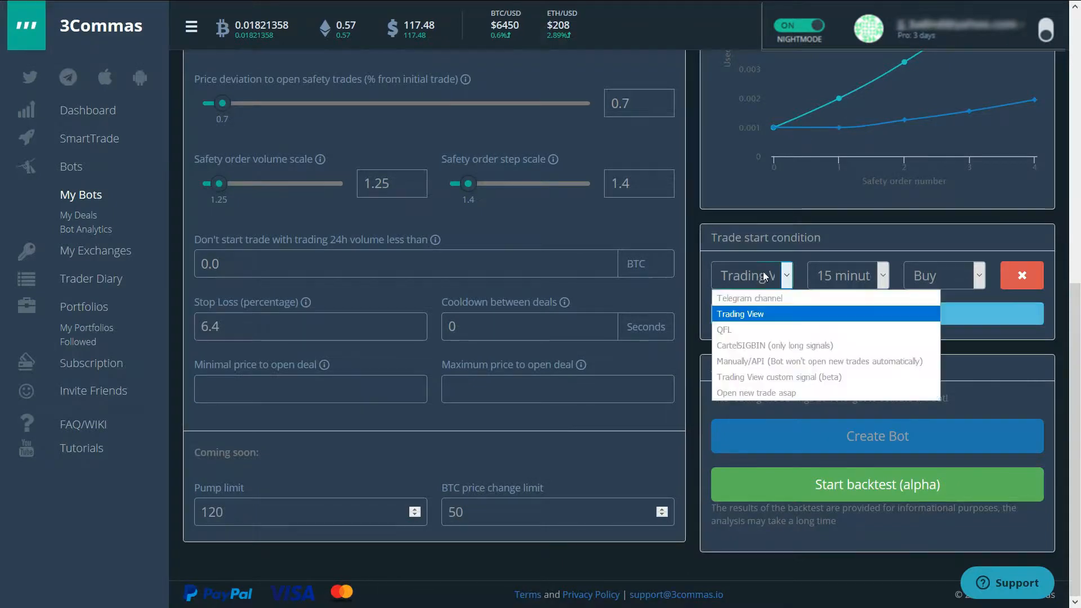
mouse_move(748, 299)
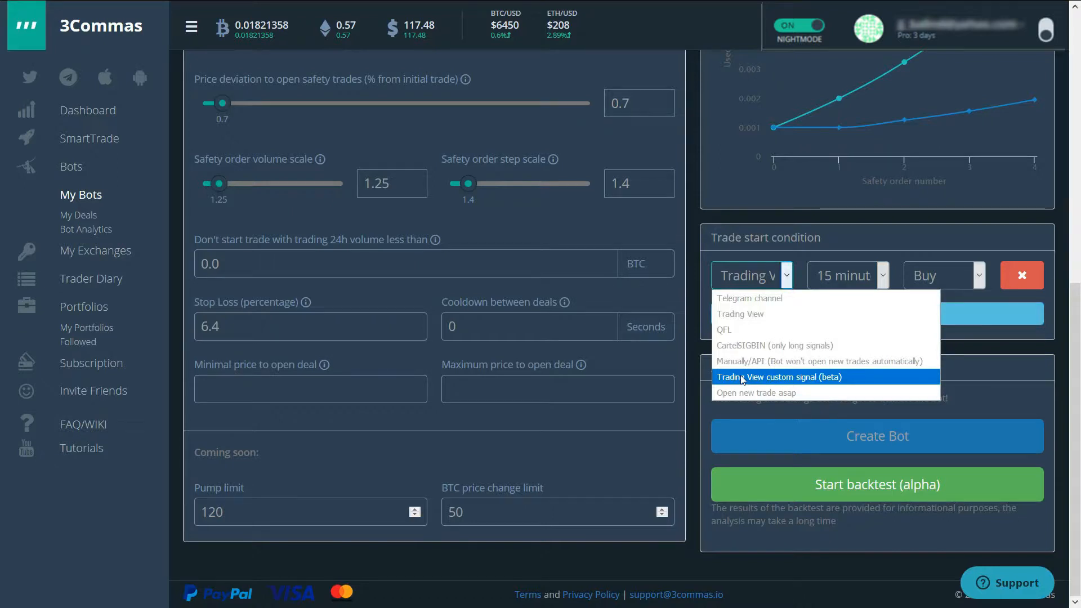
click(779, 376)
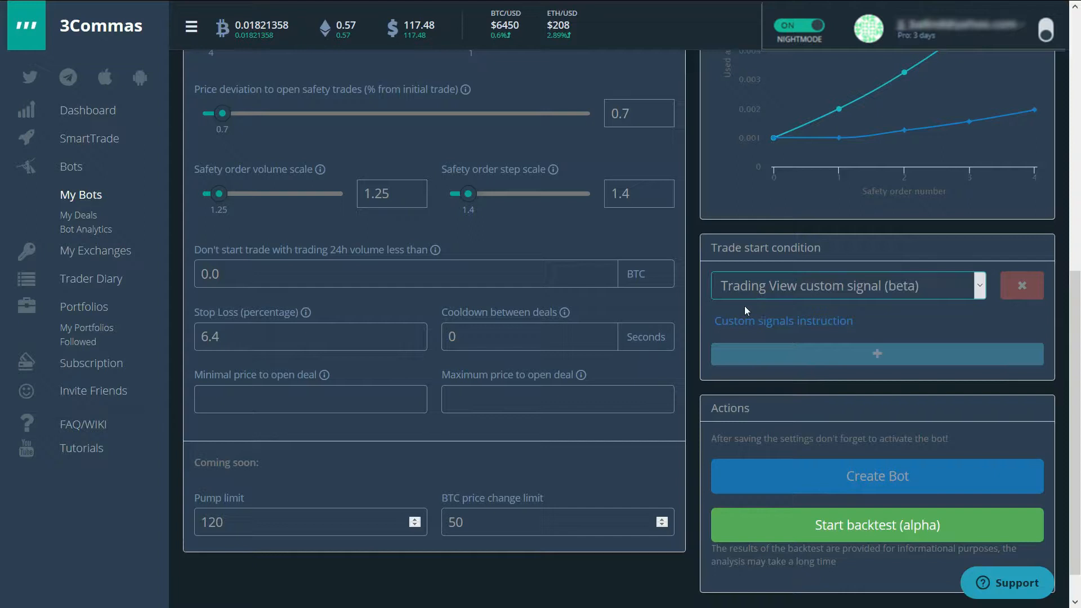
mouse_move(767, 304)
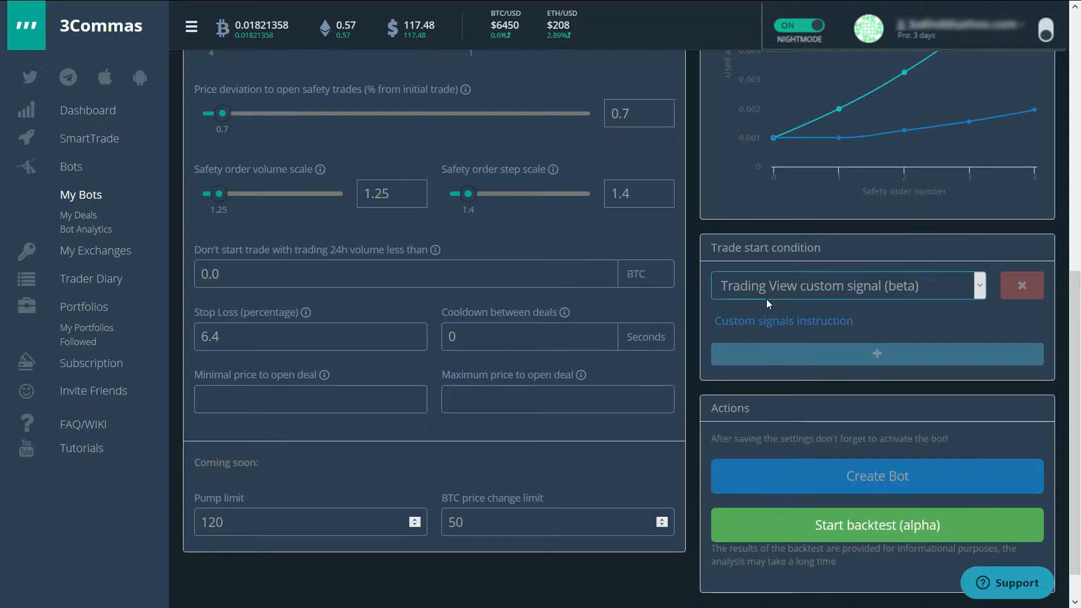
scroll(down, 3)
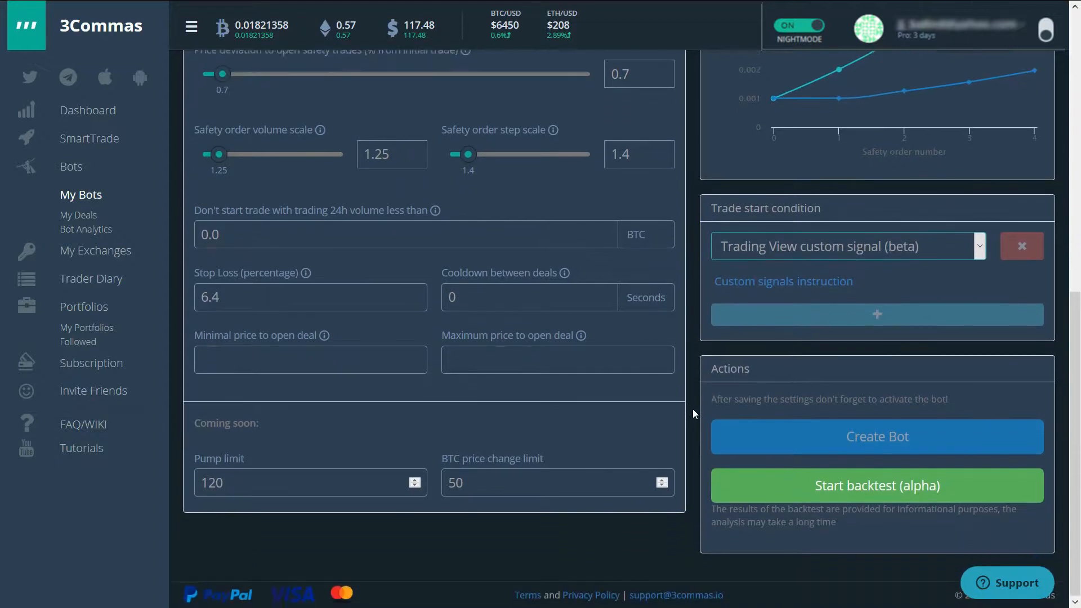
mouse_move(538, 432)
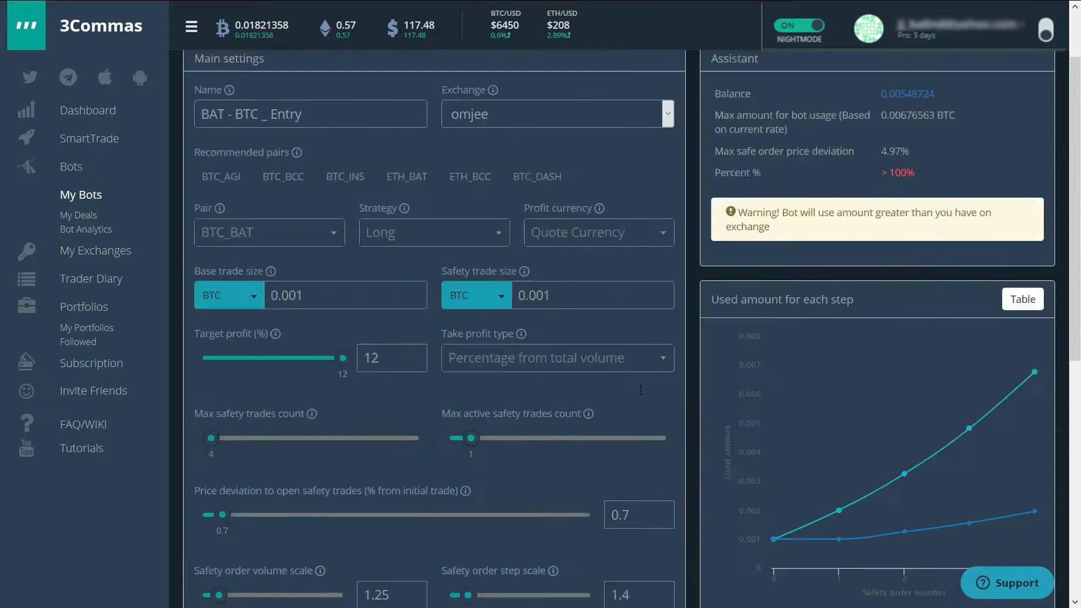
scroll(down, 3)
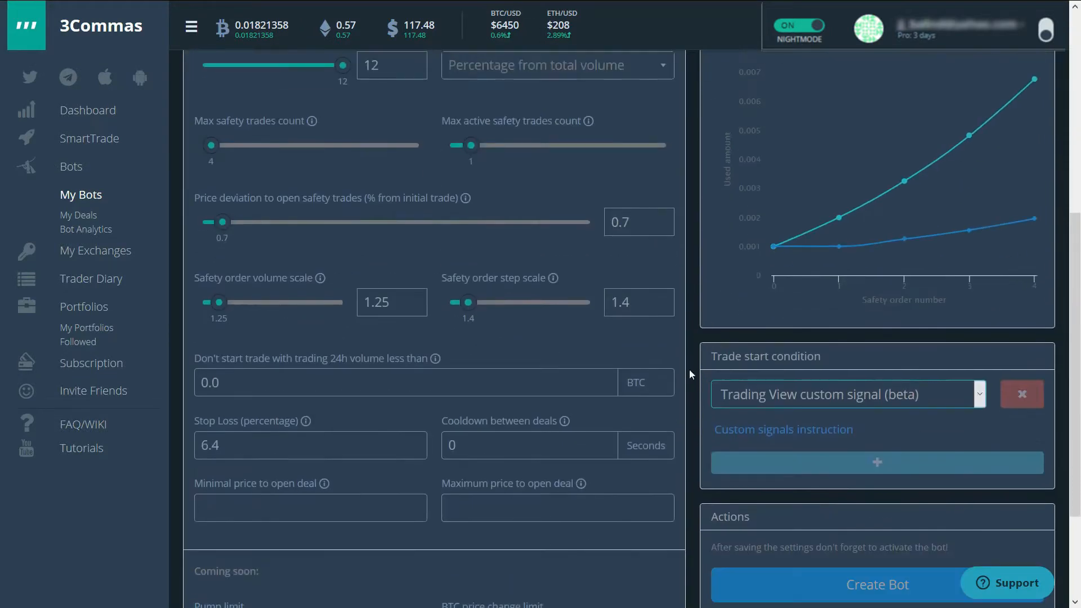
scroll(down, 3)
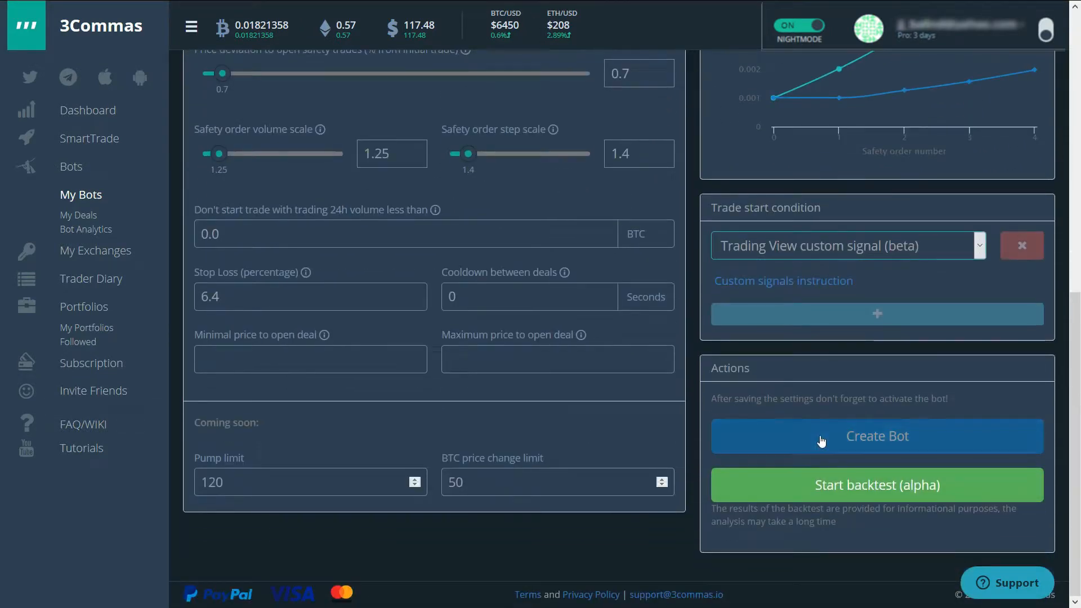
Create the BAT - BTC _ Entry bot and start it from its Information page
click(877, 435)
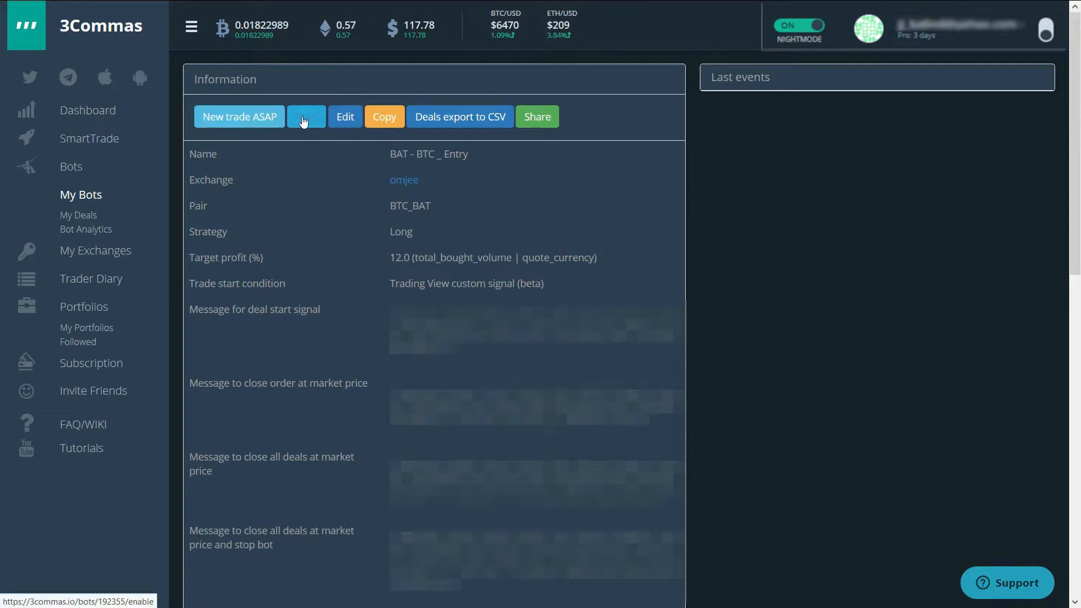
click(306, 116)
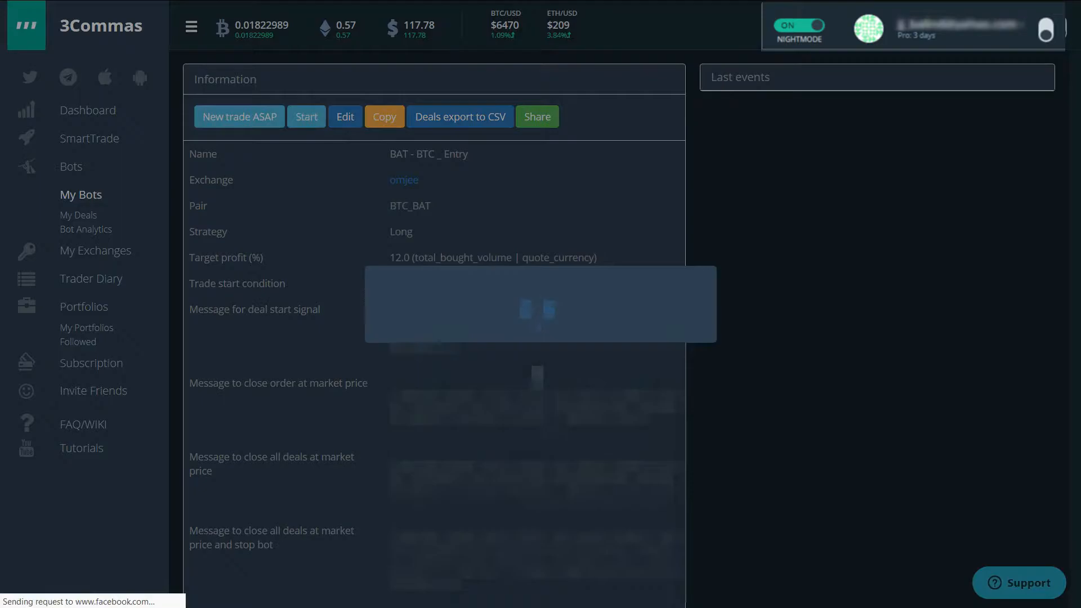
click(305, 116)
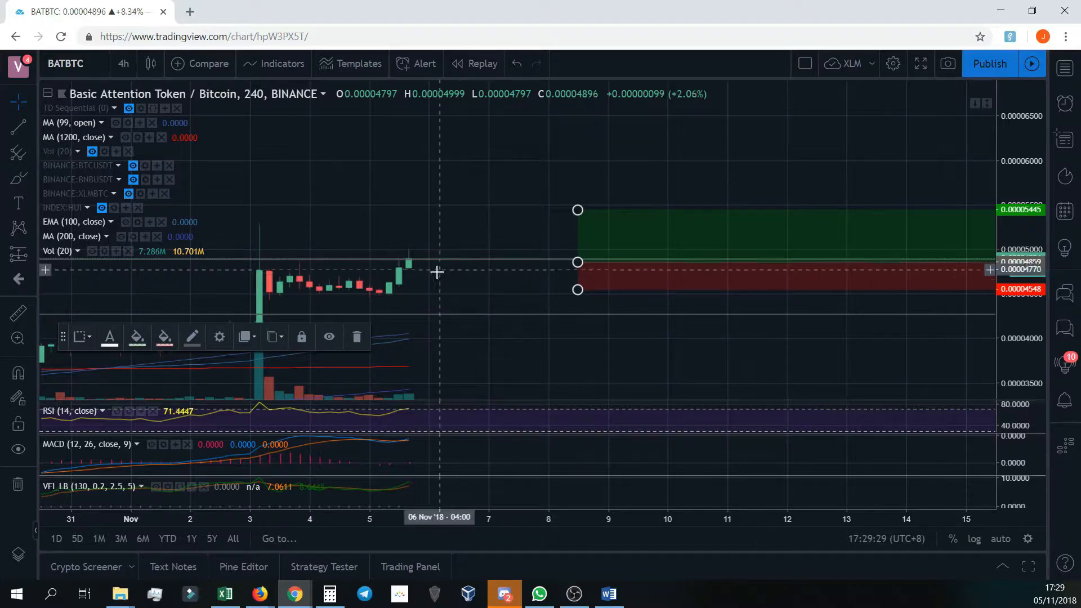
mouse_move(448, 263)
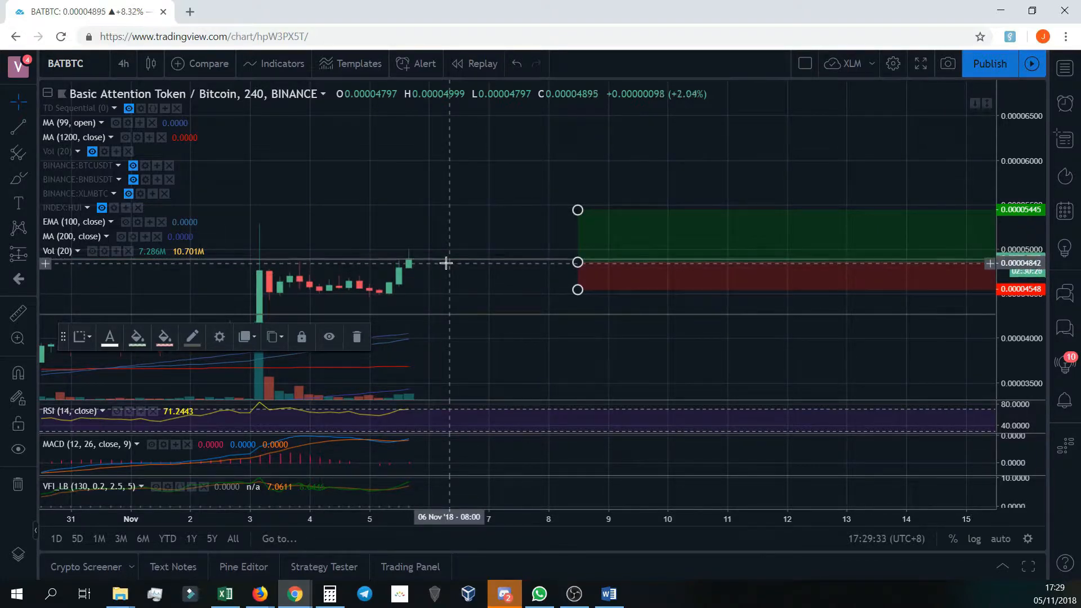
Bring up the BATBTC chart's context menu near the current price
right_click(446, 262)
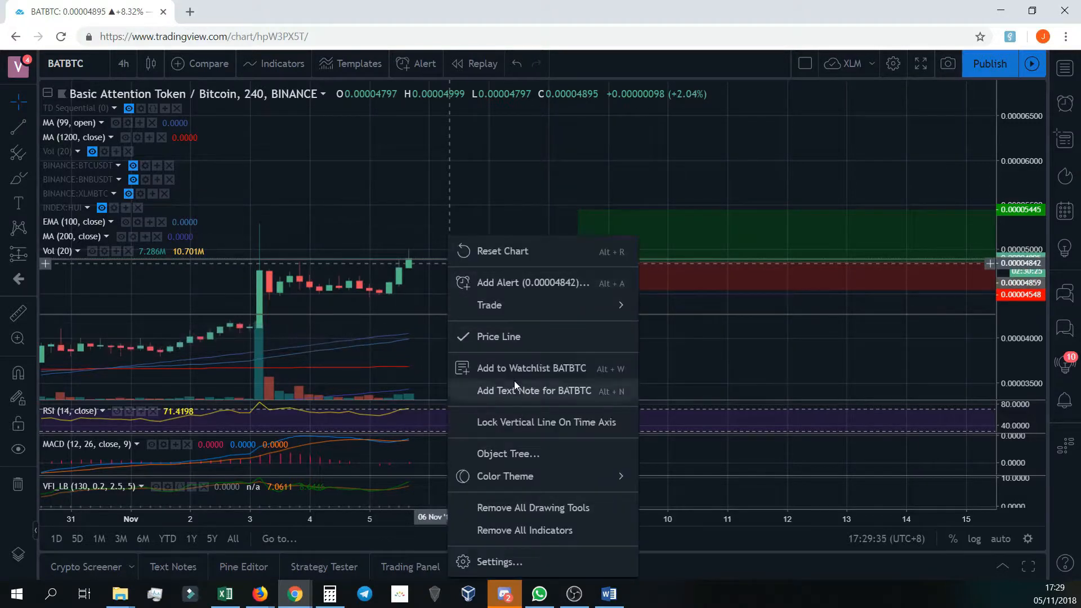
Set up a BATBTC crossing alert, nudging the value up to 0.00004859, once only with popup, sound and email-to-SMS
click(532, 282)
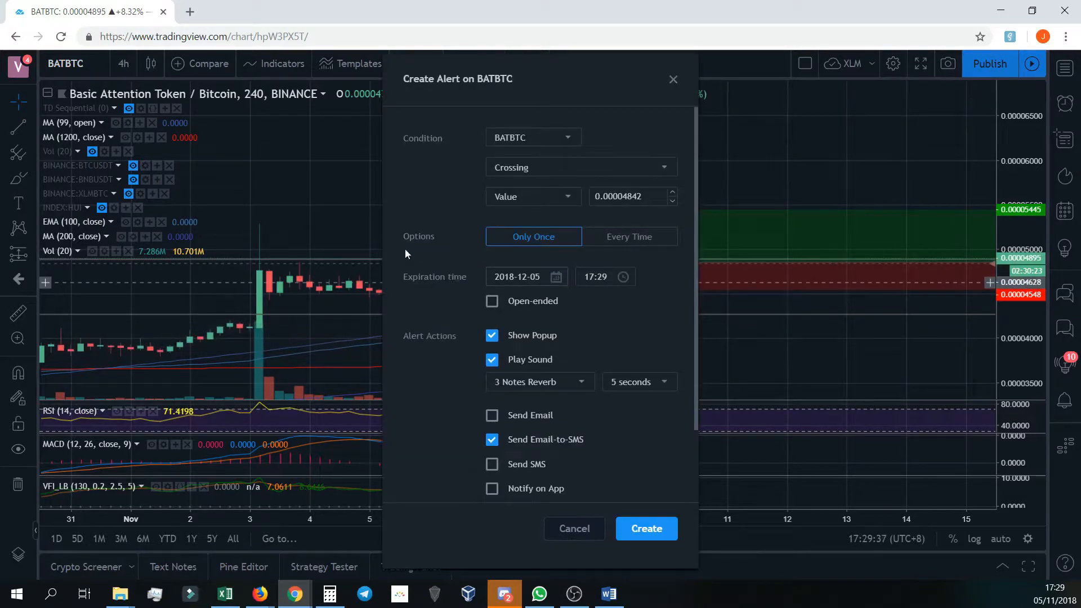
scroll(down, 3)
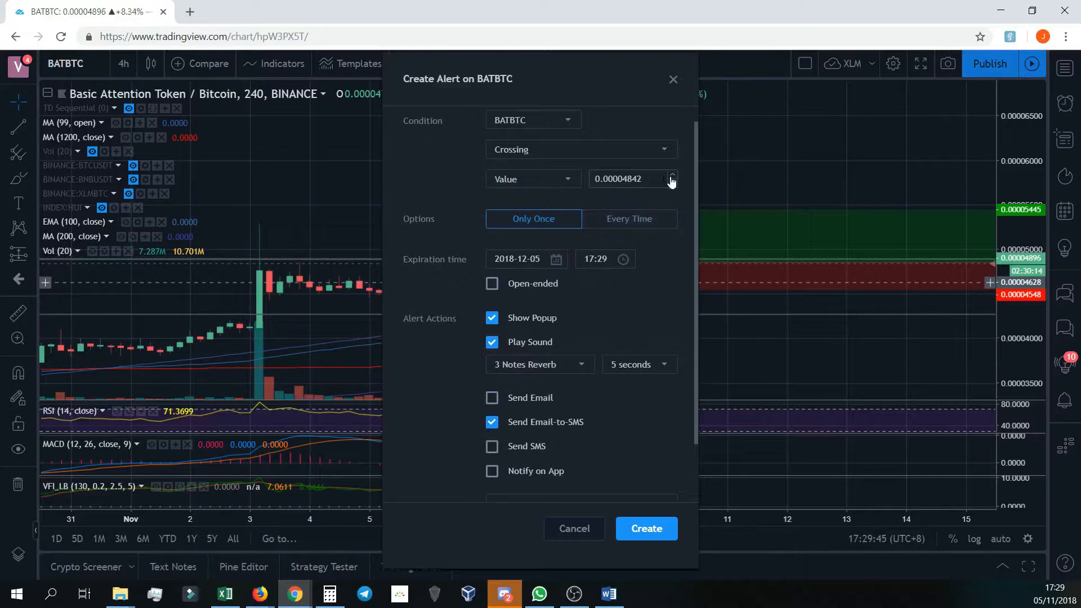
click(671, 175)
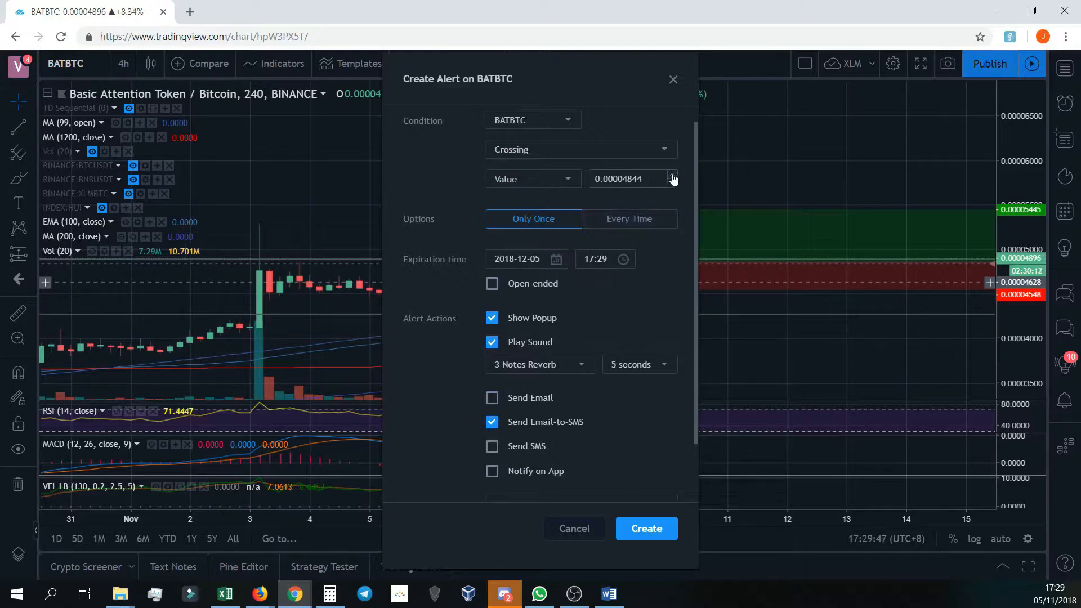
click(673, 174)
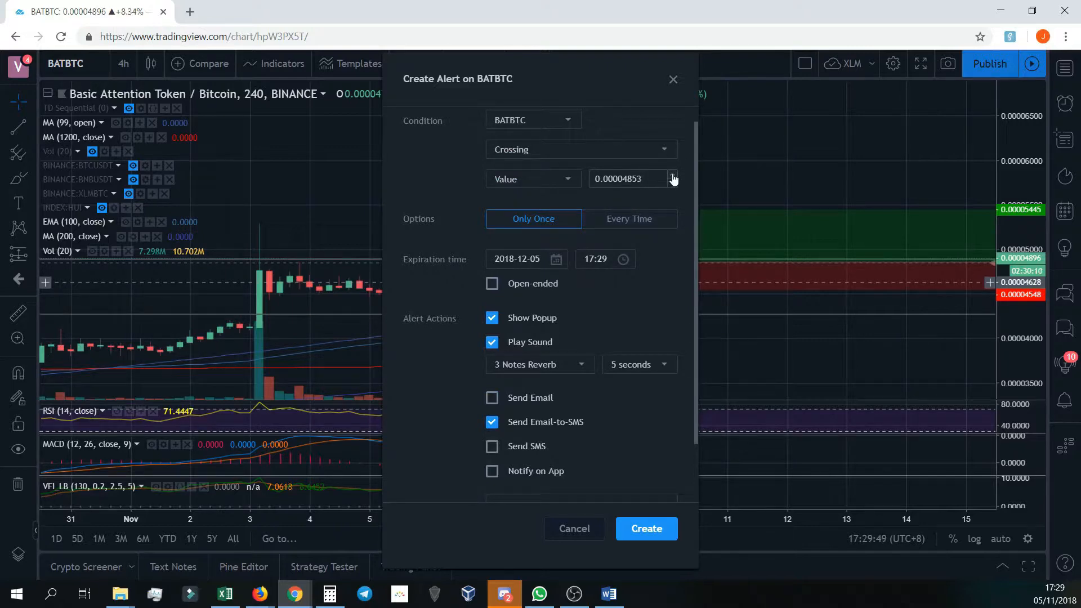
click(672, 174)
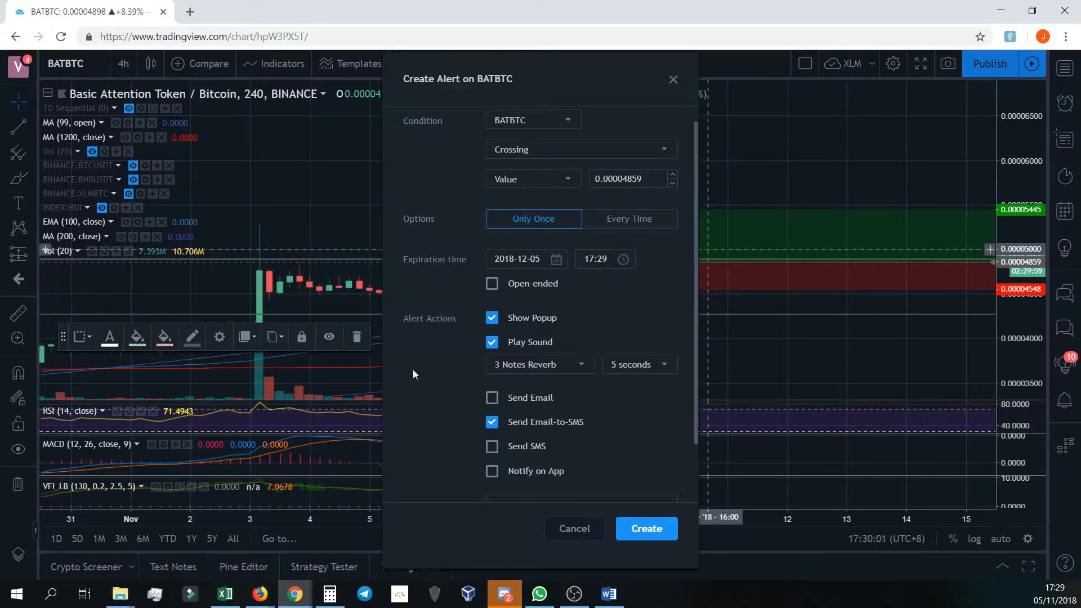
scroll(down, 3)
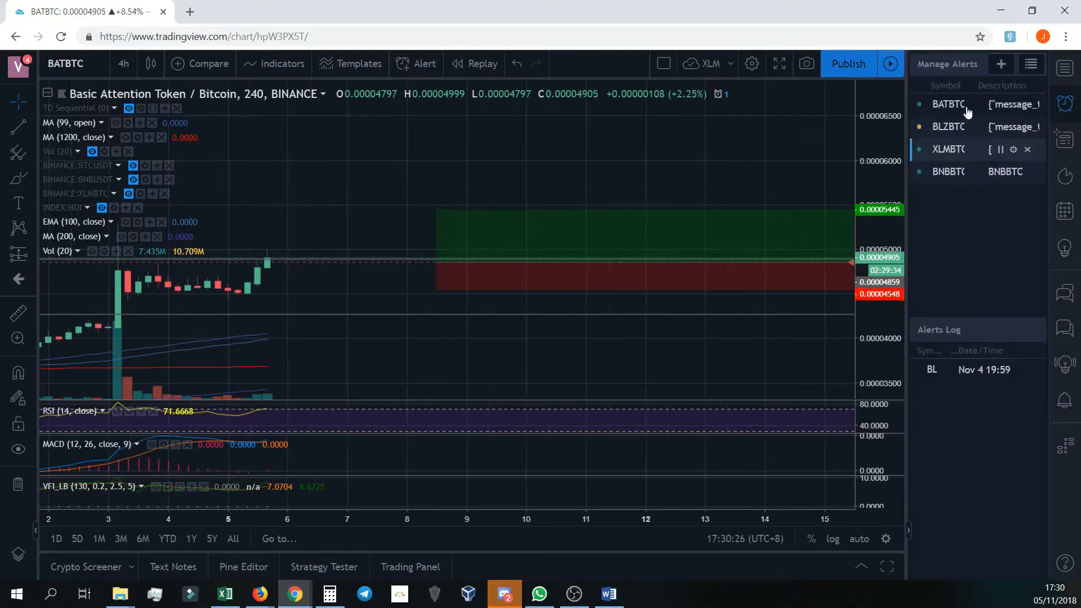
mouse_move(955, 108)
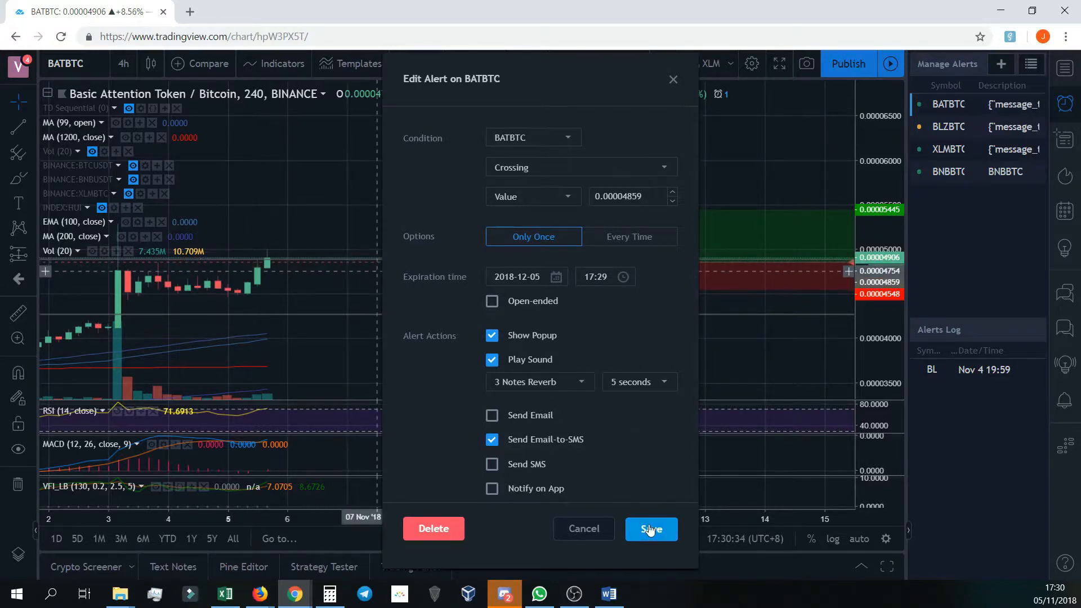
Save the BATBTC alert with its 0.00004859 crossing settings unchanged
click(651, 529)
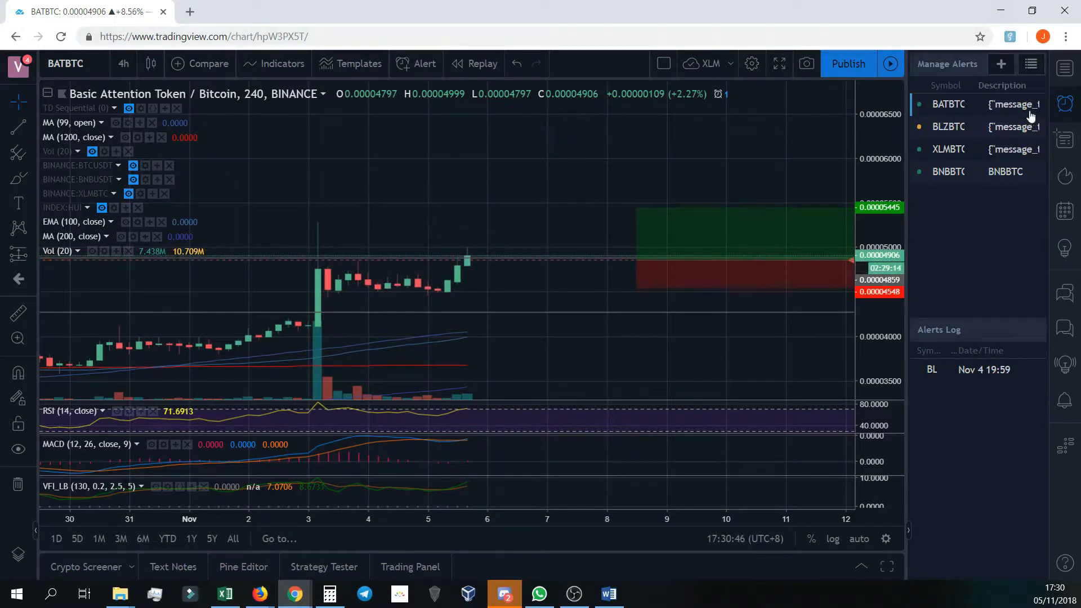
mouse_move(930, 232)
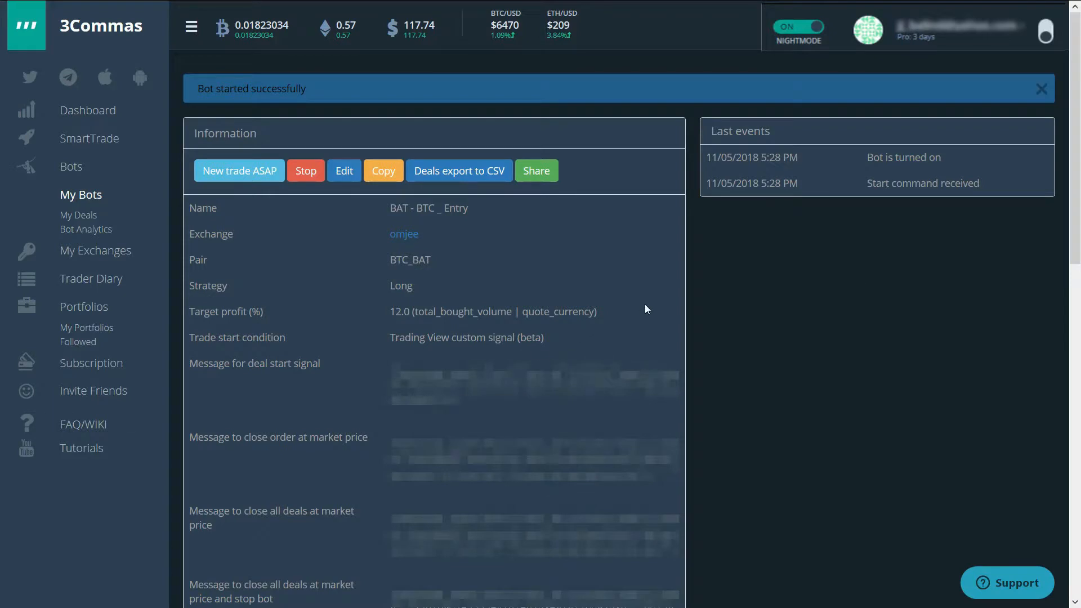
mouse_move(63, 222)
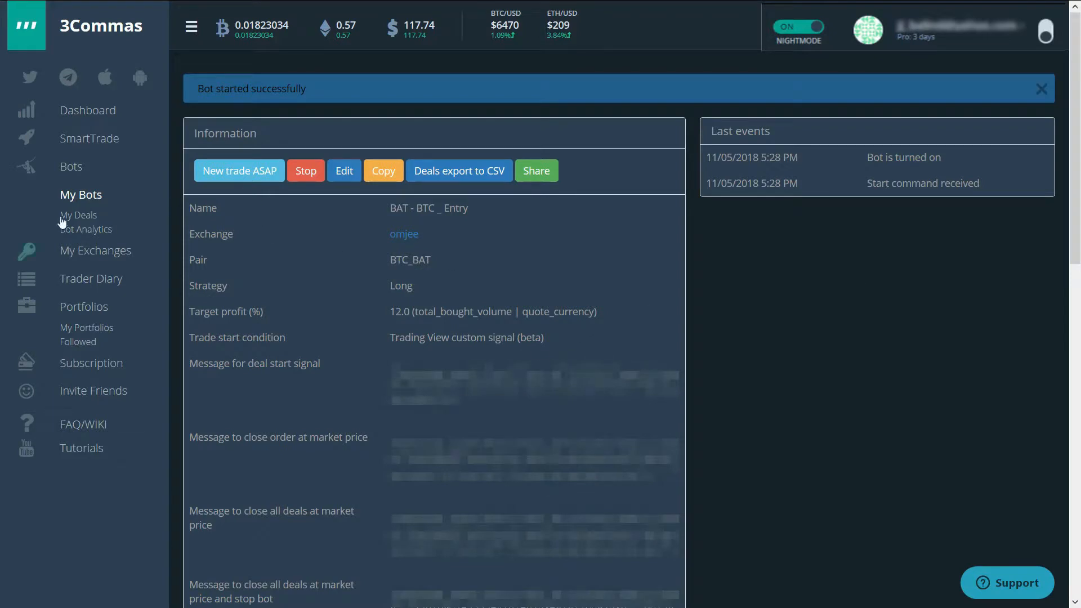
Go to My Bots, where the BAT - BTC _ Entry long bot shows TP 12% and working status on
click(81, 194)
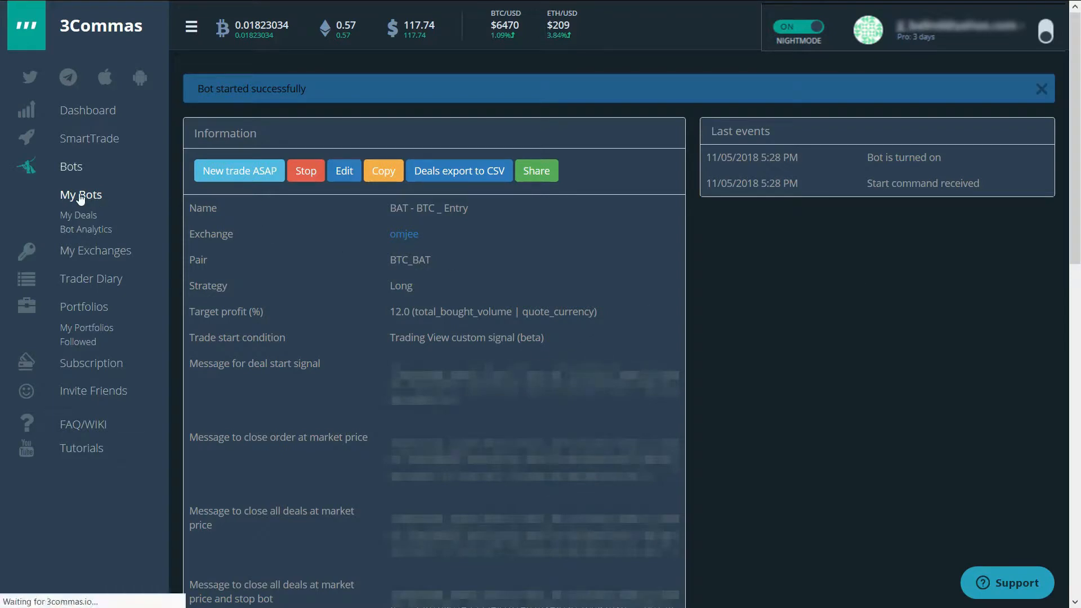
click(81, 194)
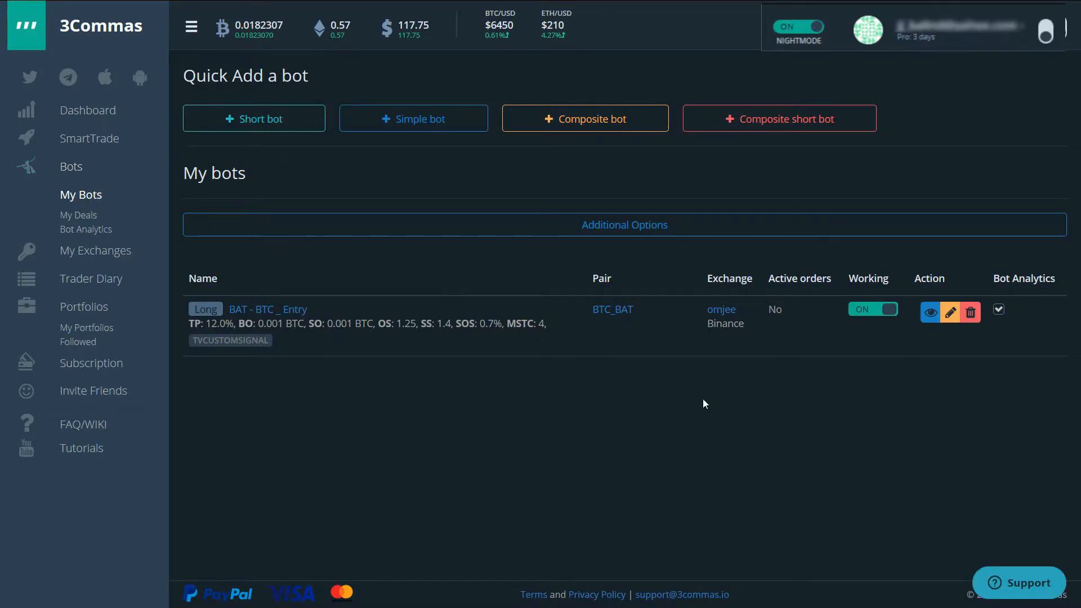
mouse_move(783, 359)
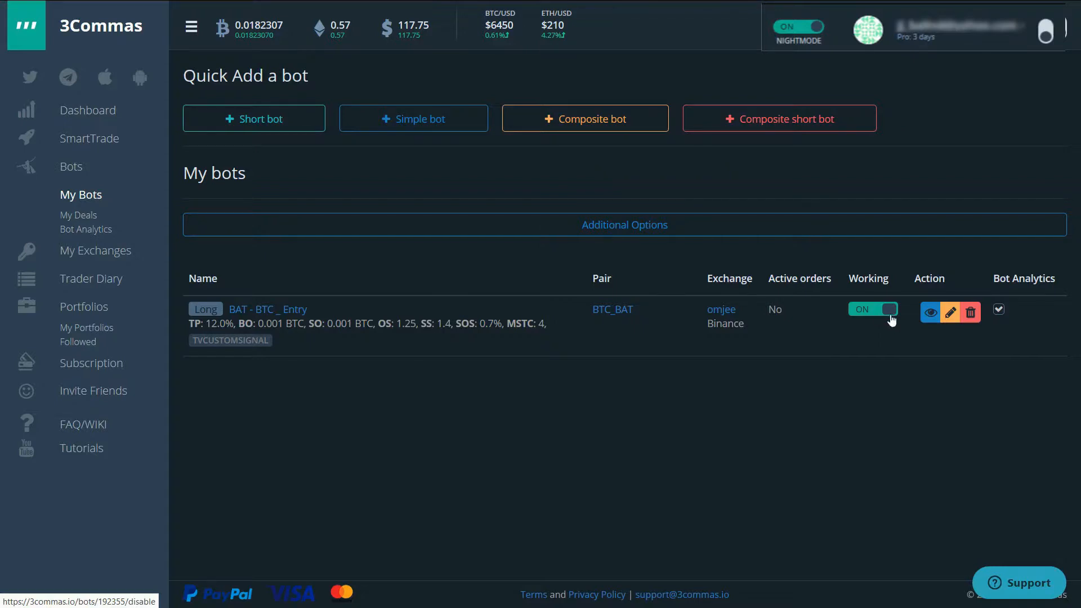
mouse_move(871, 315)
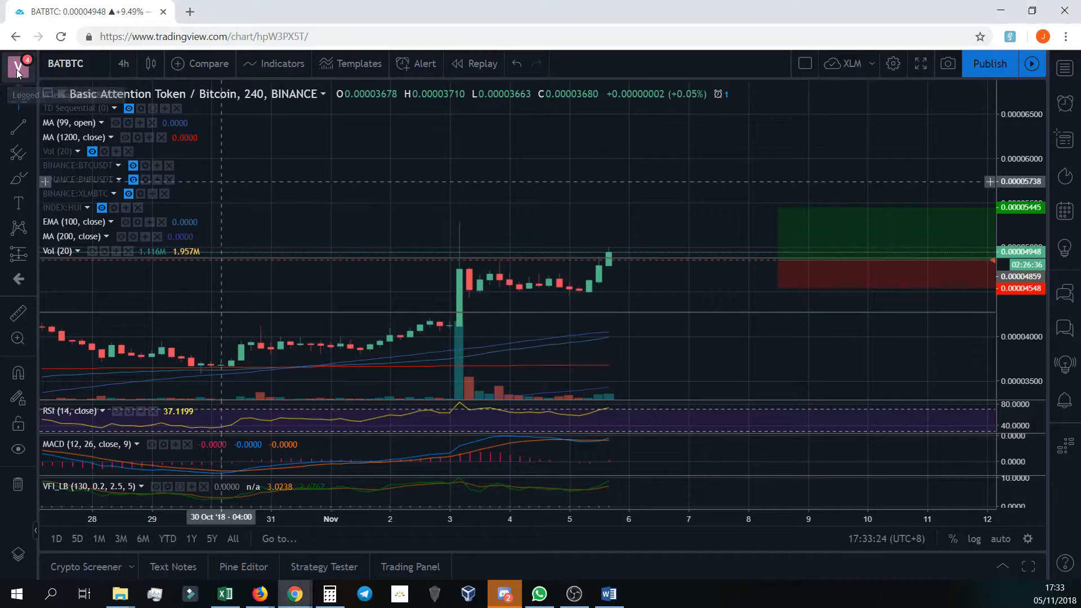
click(17, 65)
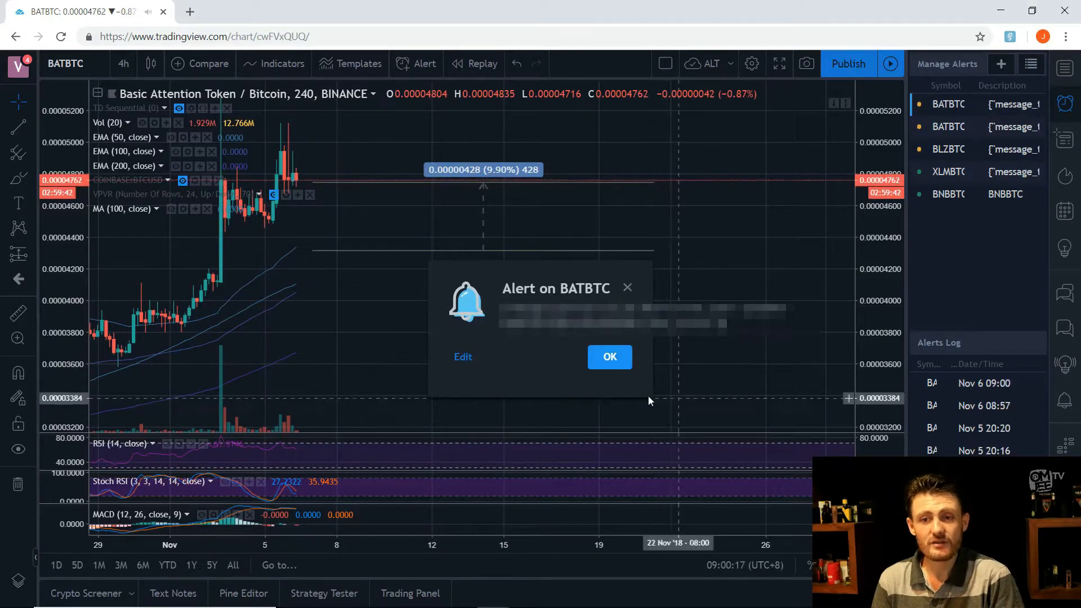
Acknowledge the fired BATBTC alert popup over the chart
click(609, 357)
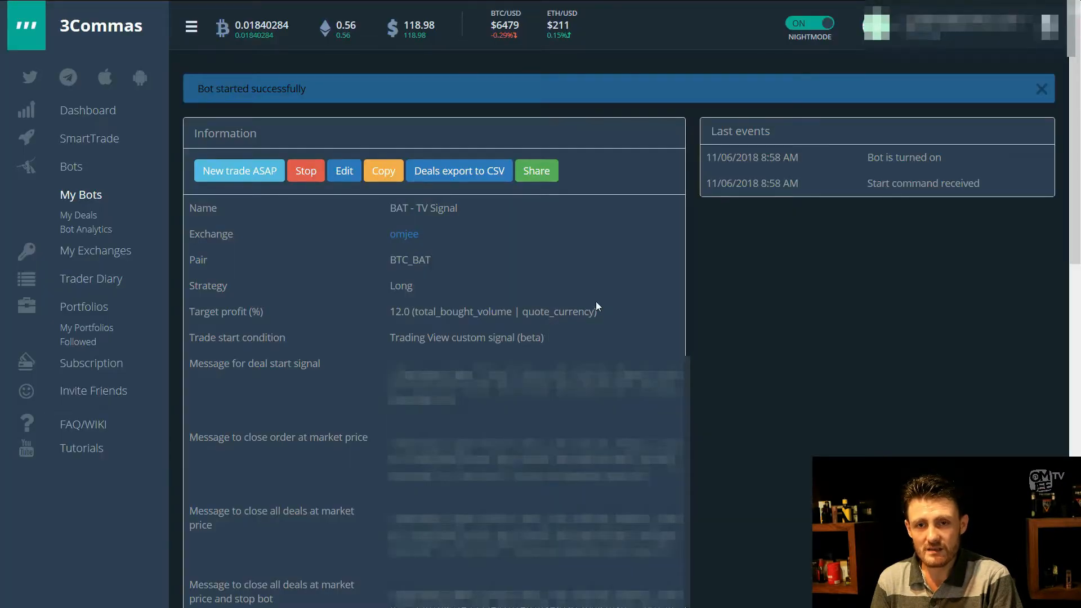
mouse_move(179, 52)
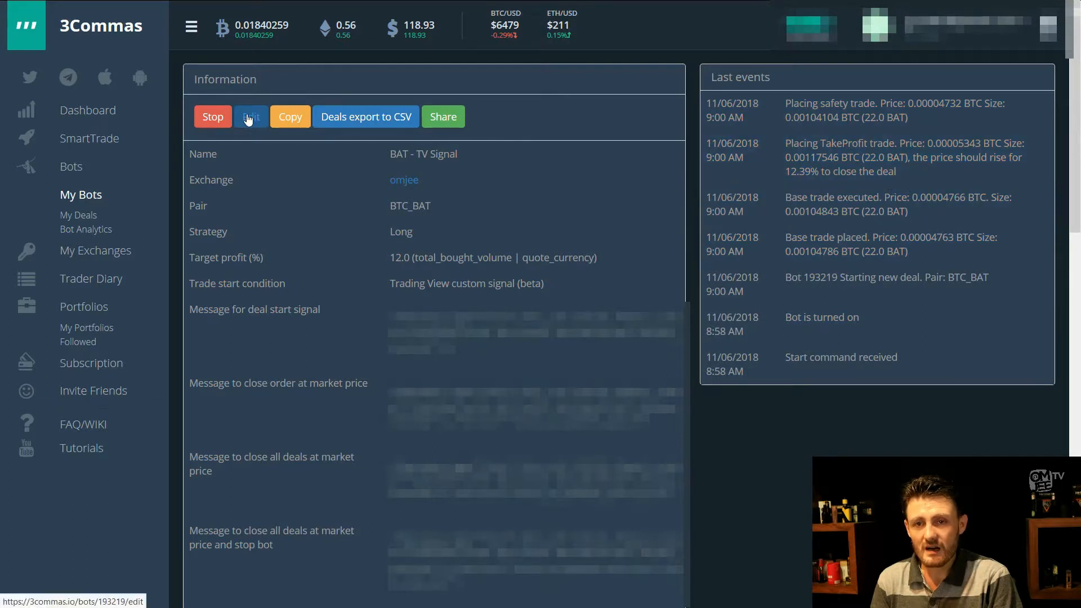
With the first BTC_BAT deal started, bring up the BAT - TV Signal bot's settings for editing
click(250, 116)
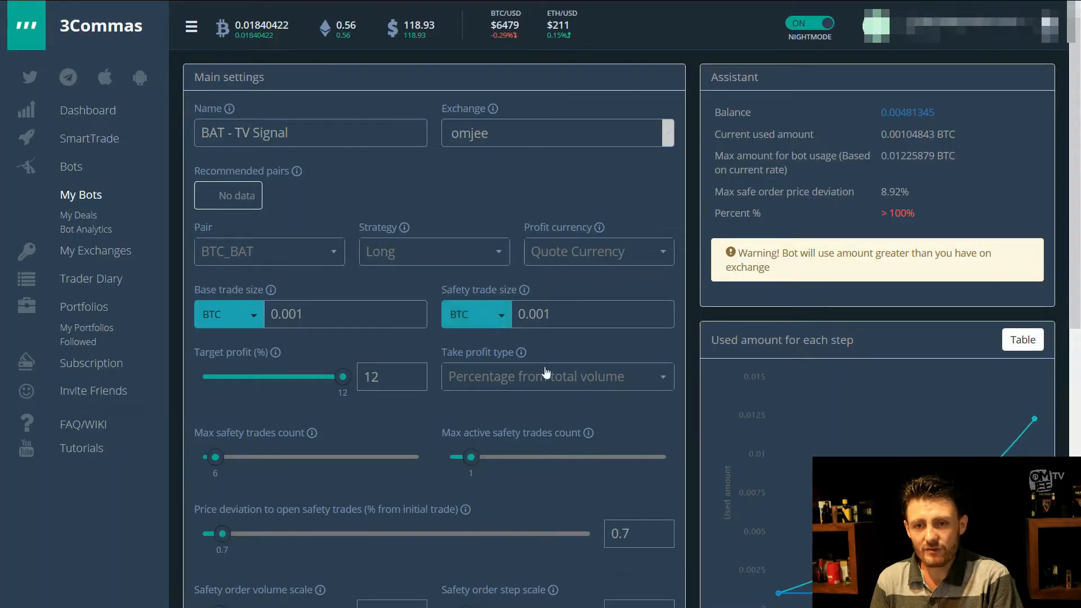
Review the Main settings form showing 0.001 BTC trade sizes and 12% target profit
scroll(down, 3)
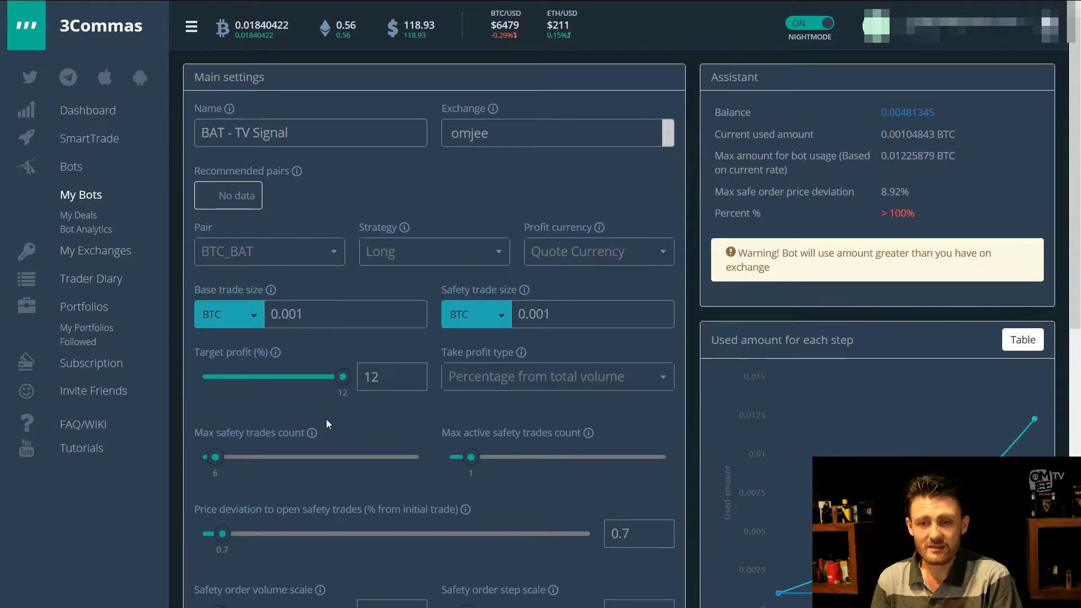
mouse_move(506, 313)
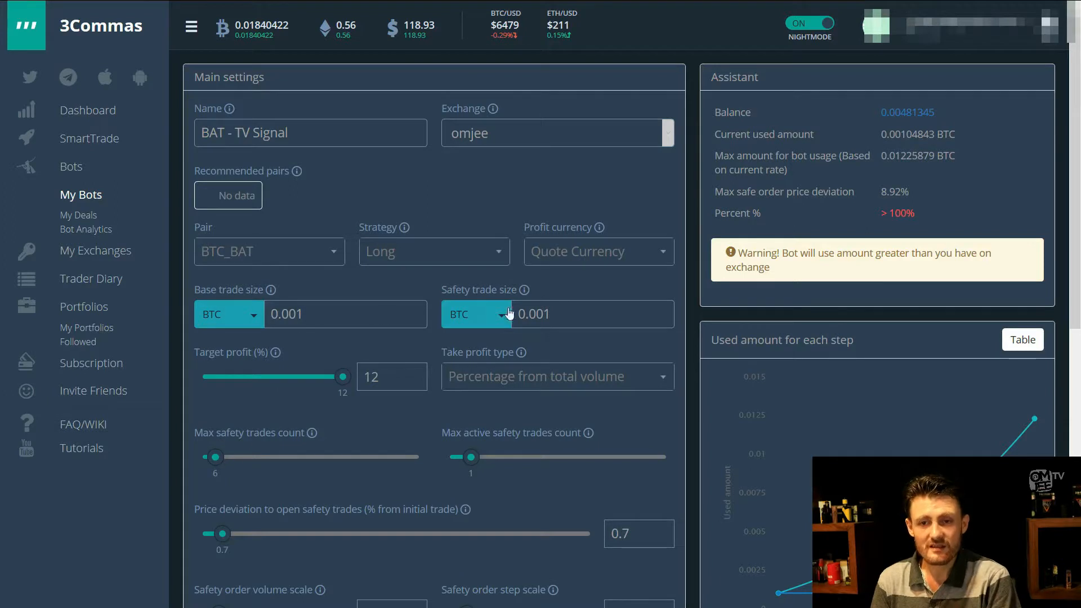
mouse_move(369, 535)
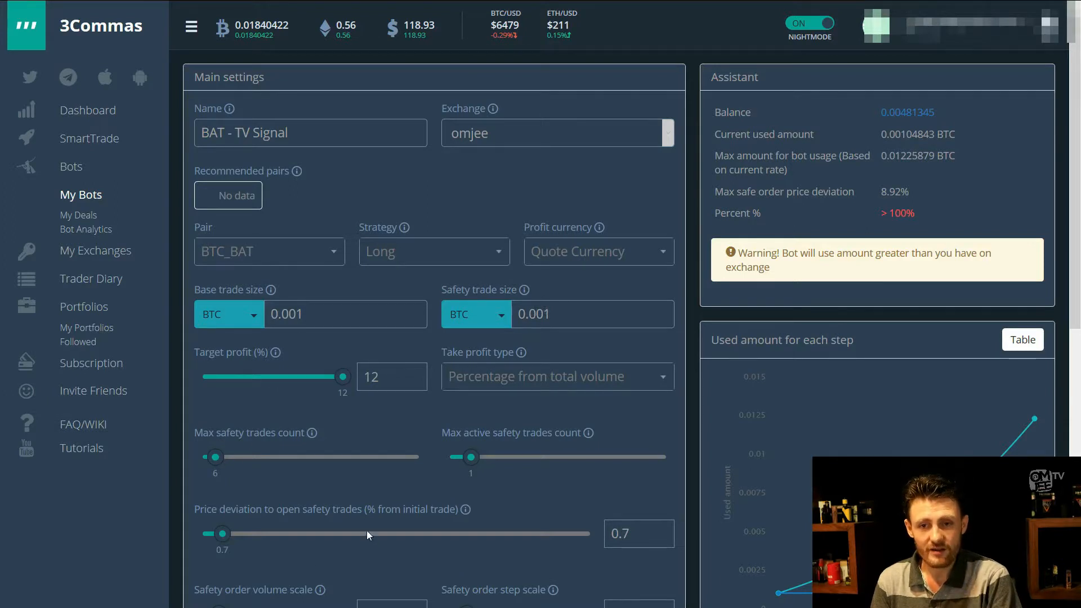
mouse_move(406, 507)
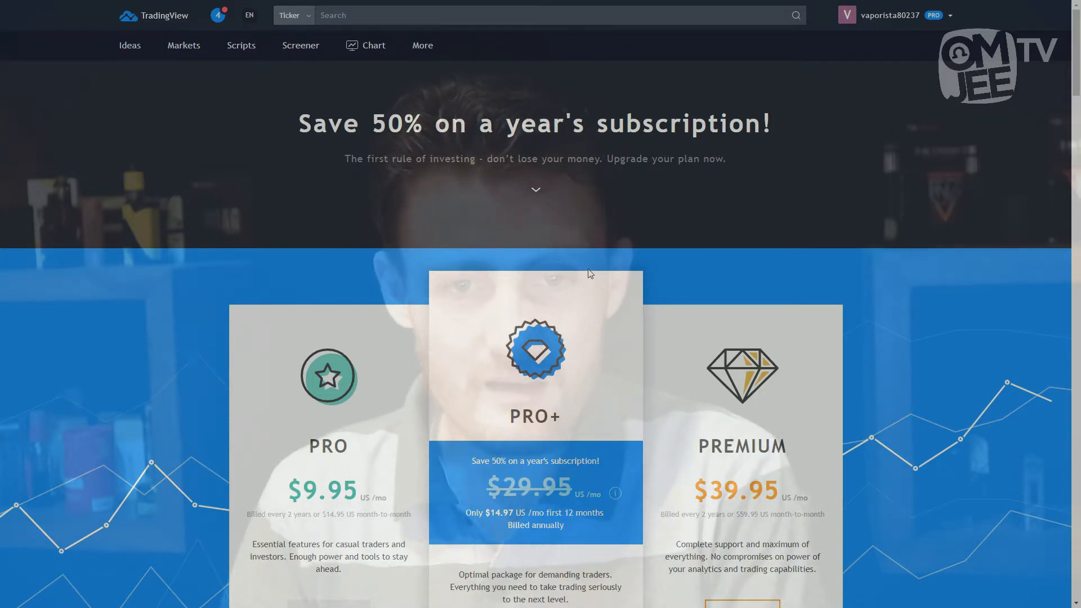
Scroll the pricing page to the Compare Plans rows for server-side alerts and SMS notifications
scroll(down, 3)
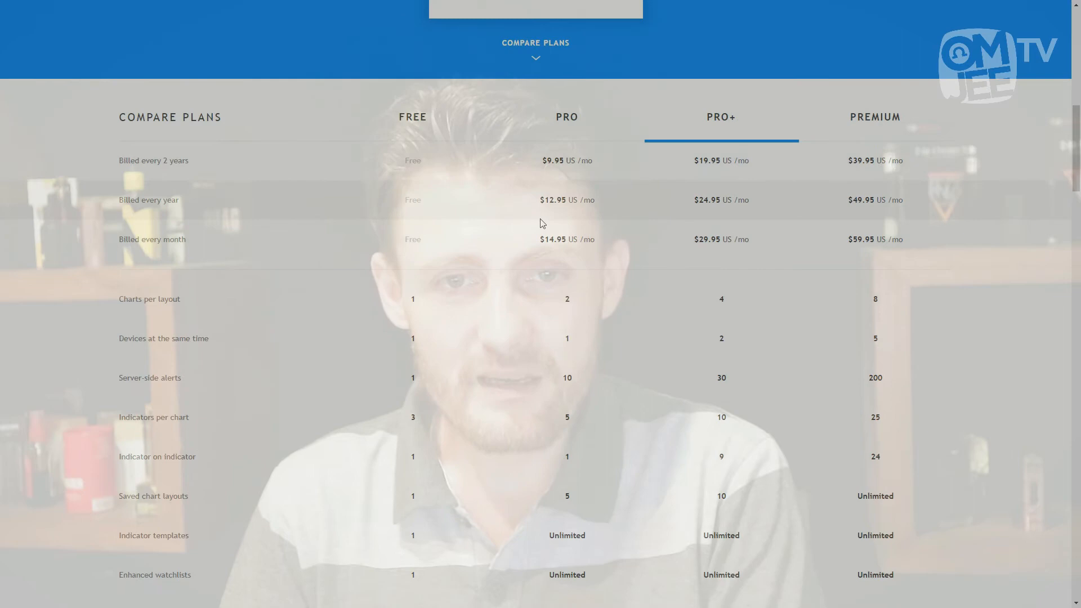
scroll(down, 3)
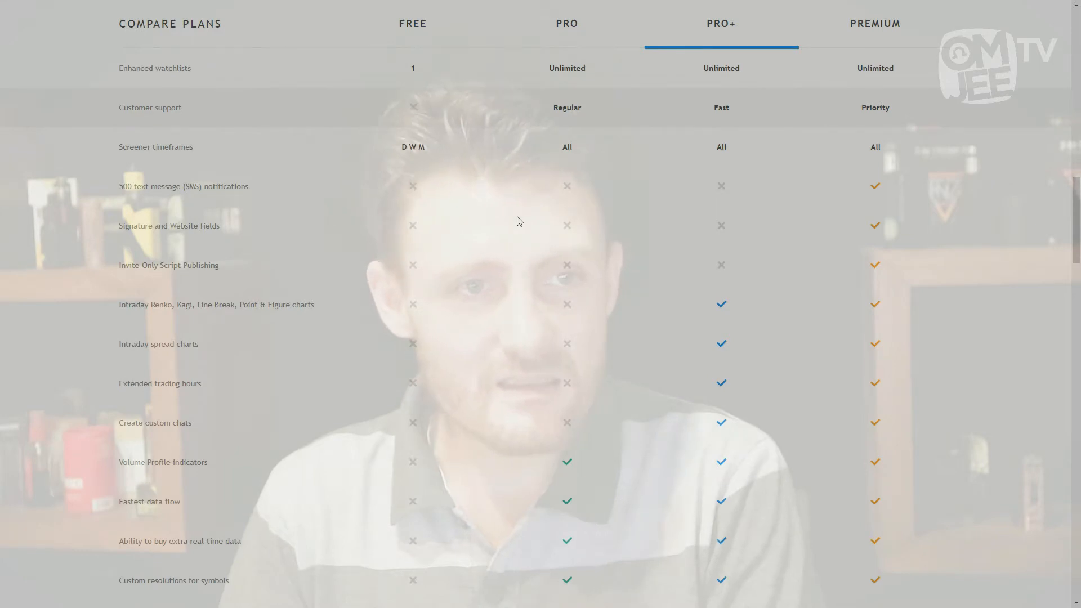
scroll(down, 3)
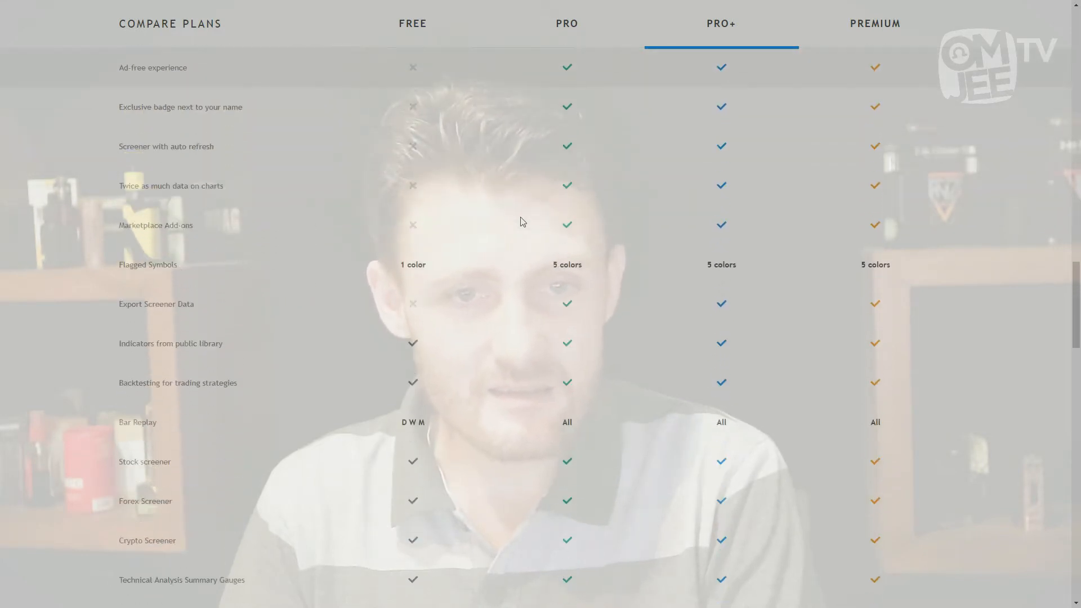
scroll(down, 3)
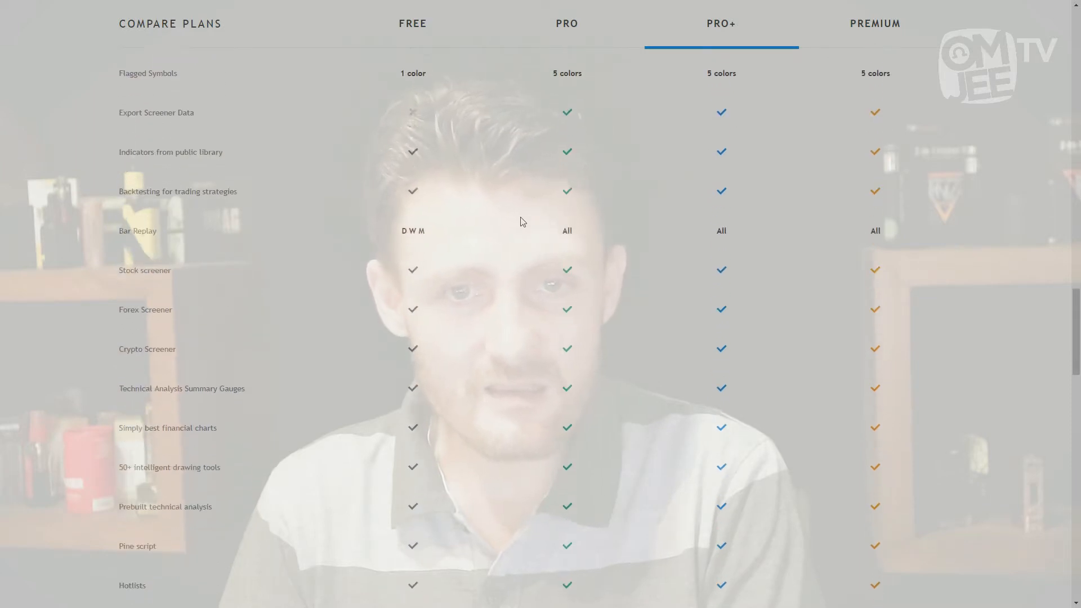
scroll(down, 3)
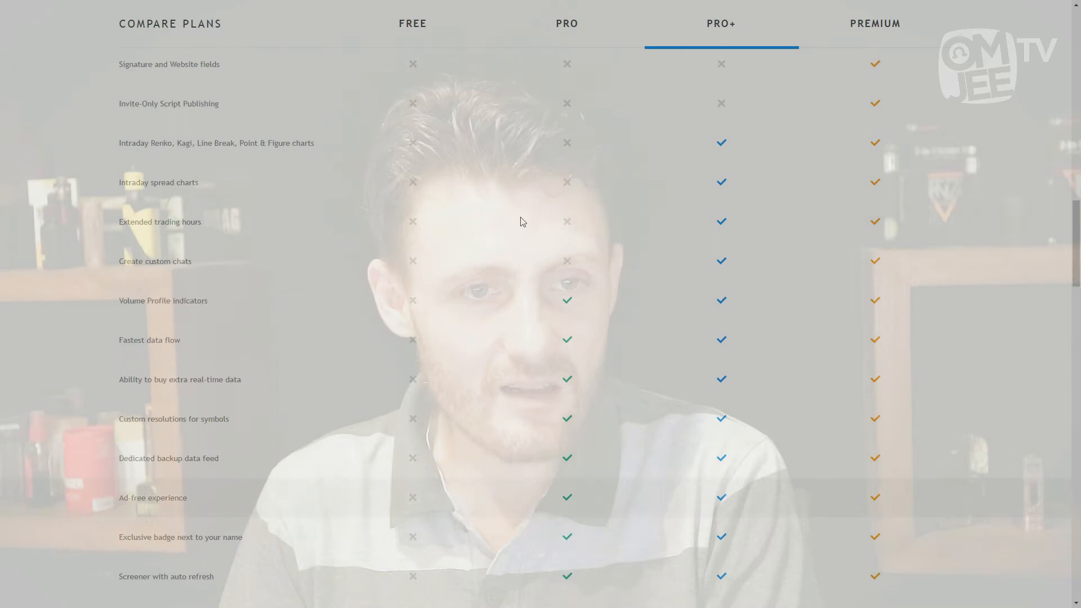
scroll(up, 3)
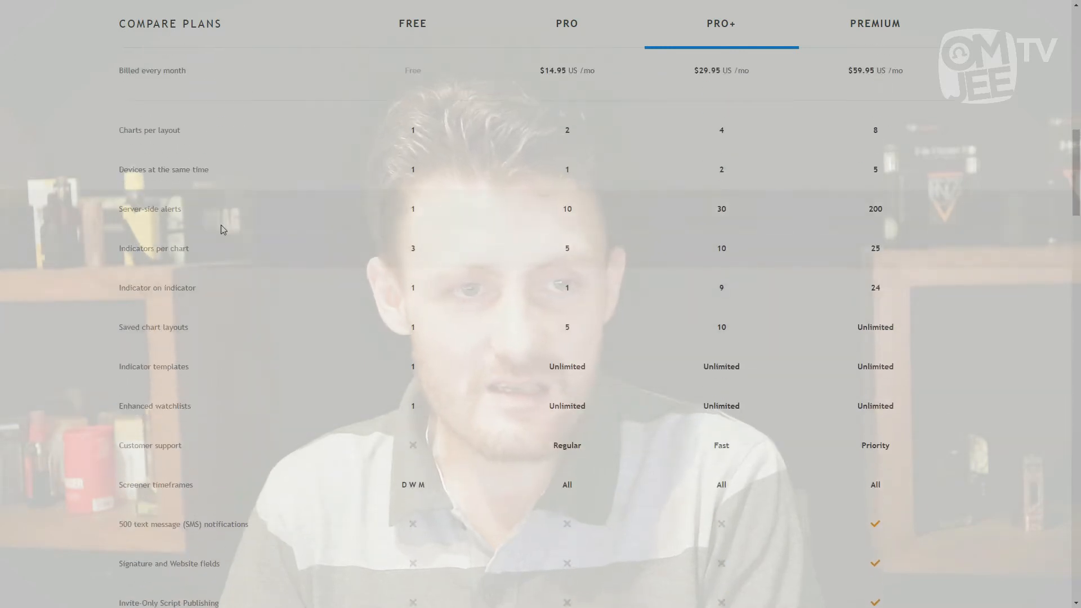
mouse_move(183, 214)
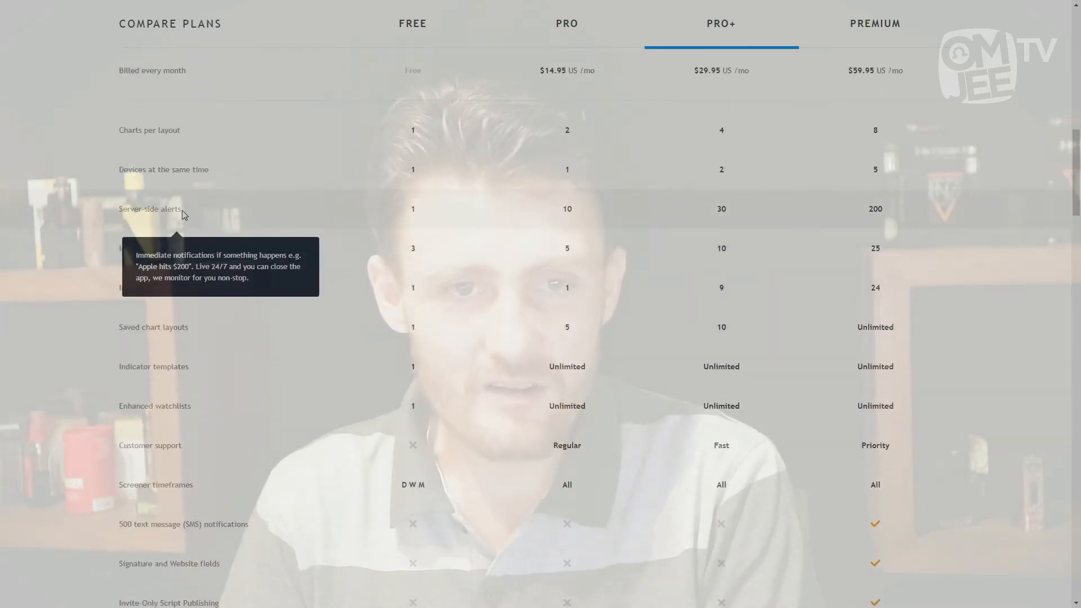
mouse_move(525, 214)
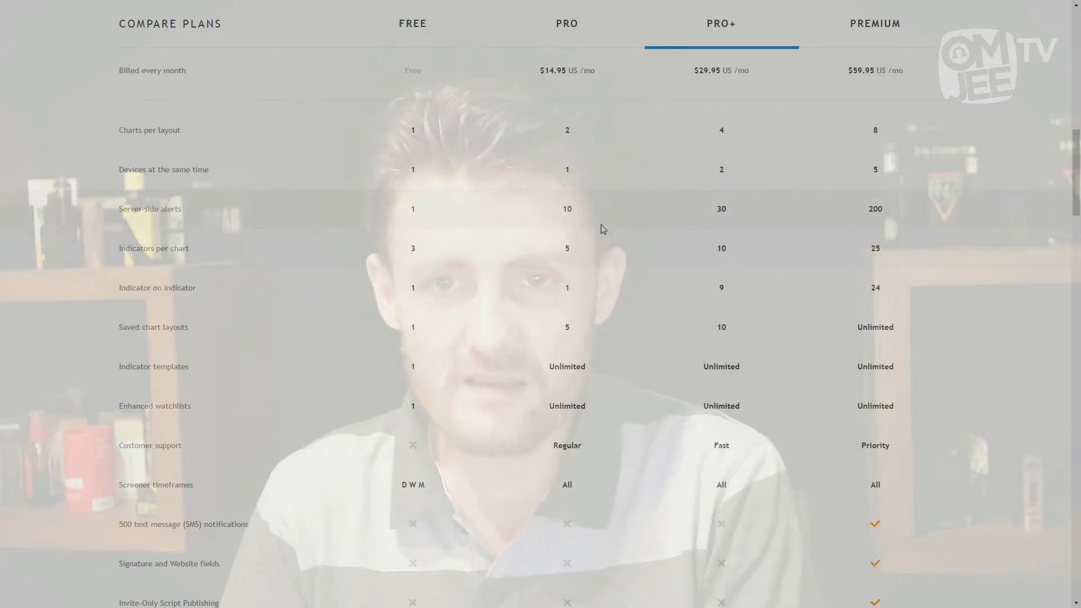
mouse_move(655, 277)
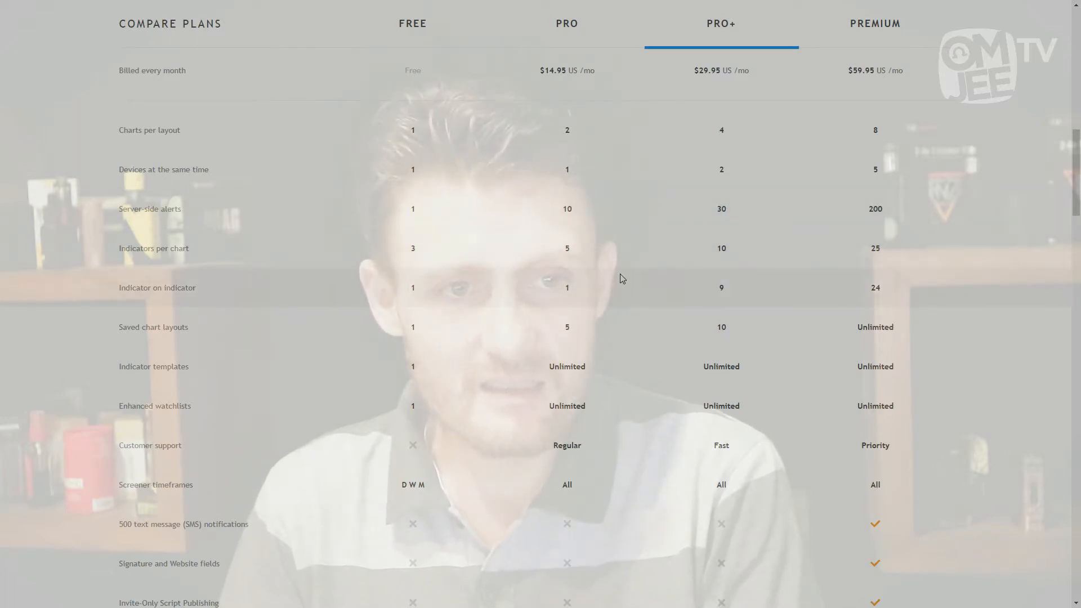
scroll(down, 3)
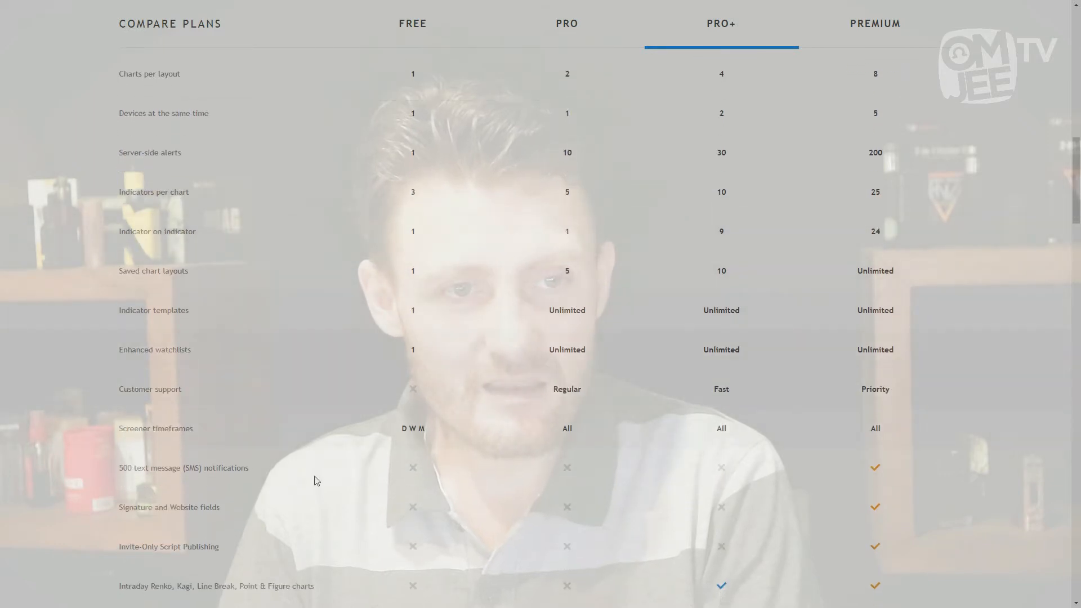
mouse_move(156, 471)
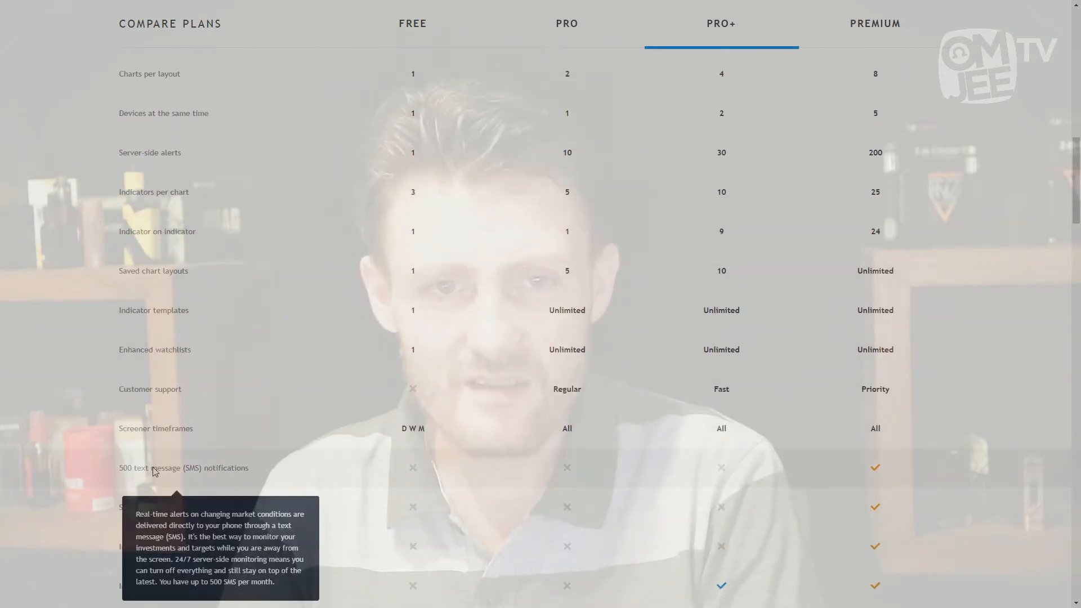
scroll(down, 3)
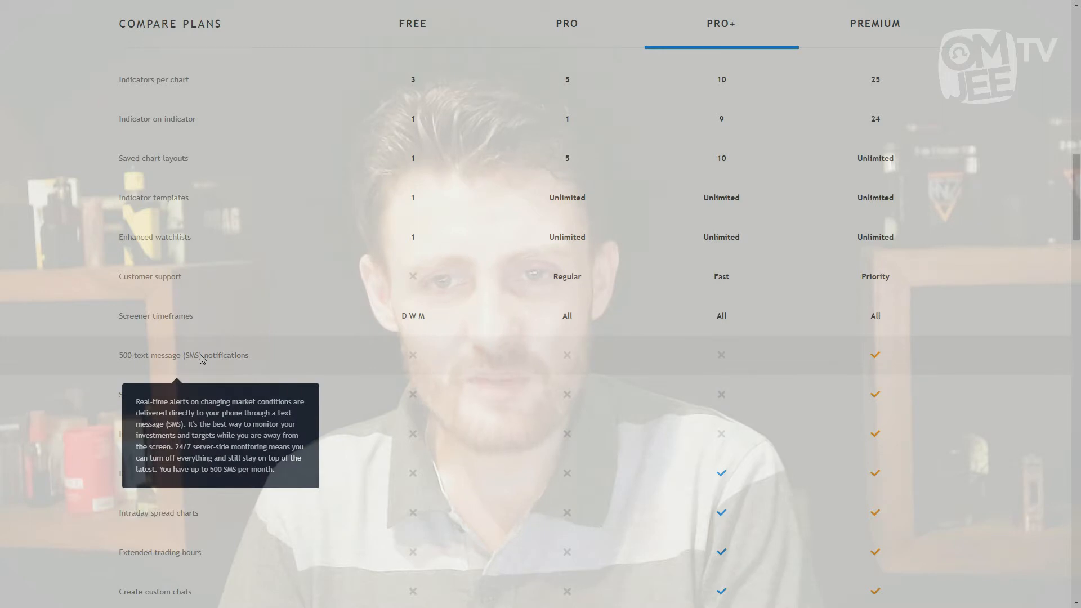
mouse_move(731, 361)
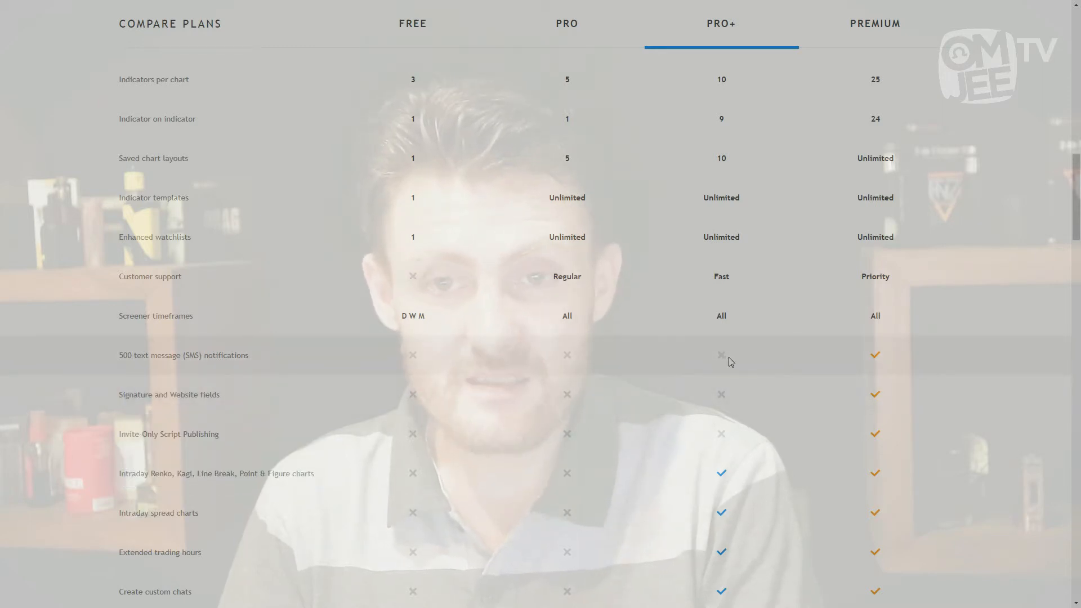